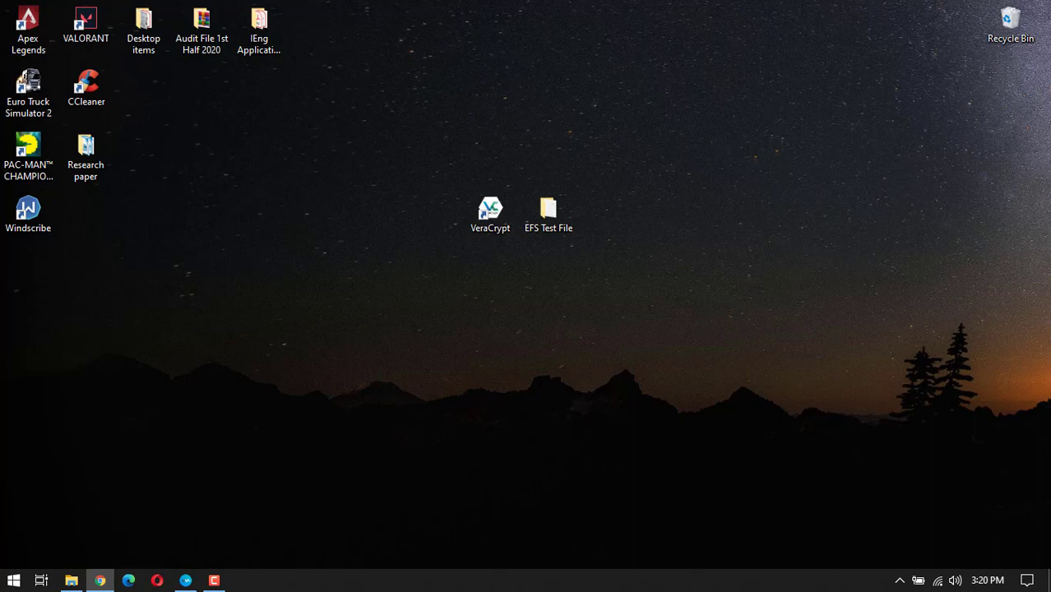
mouse_move(750, 154)
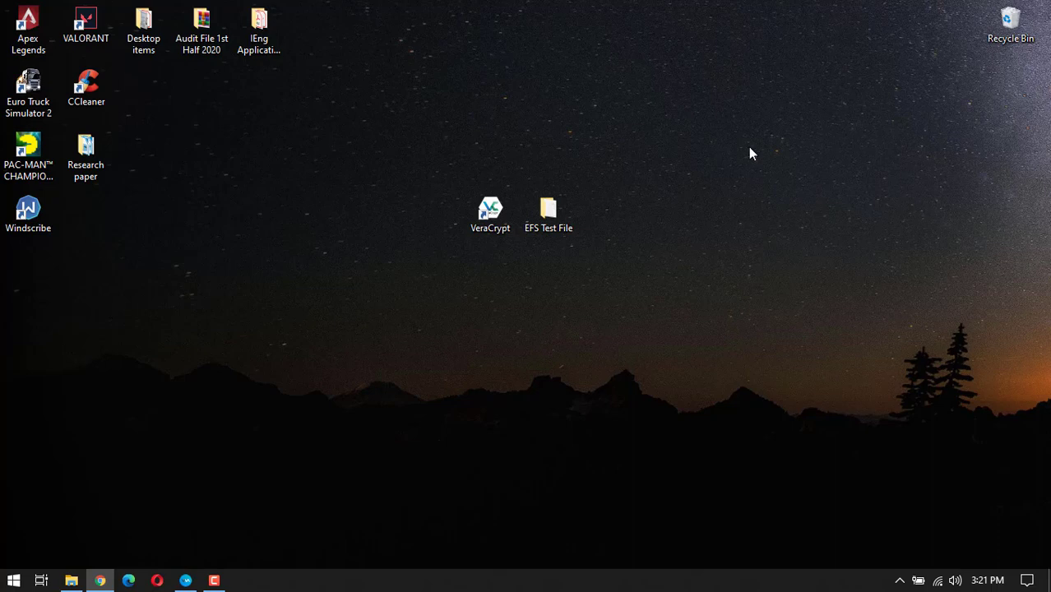
mouse_move(610, 290)
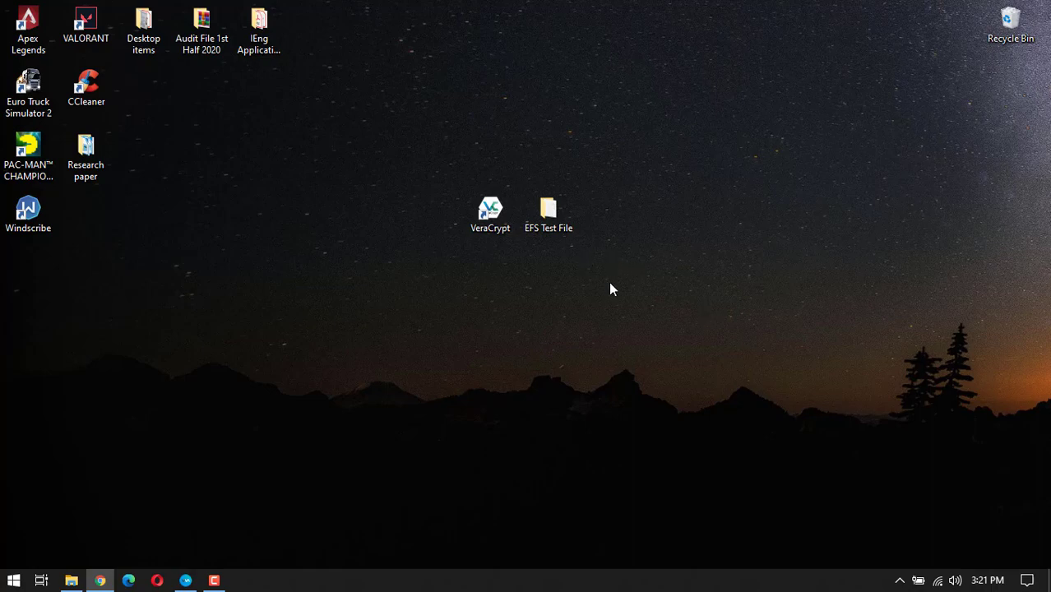
mouse_move(581, 254)
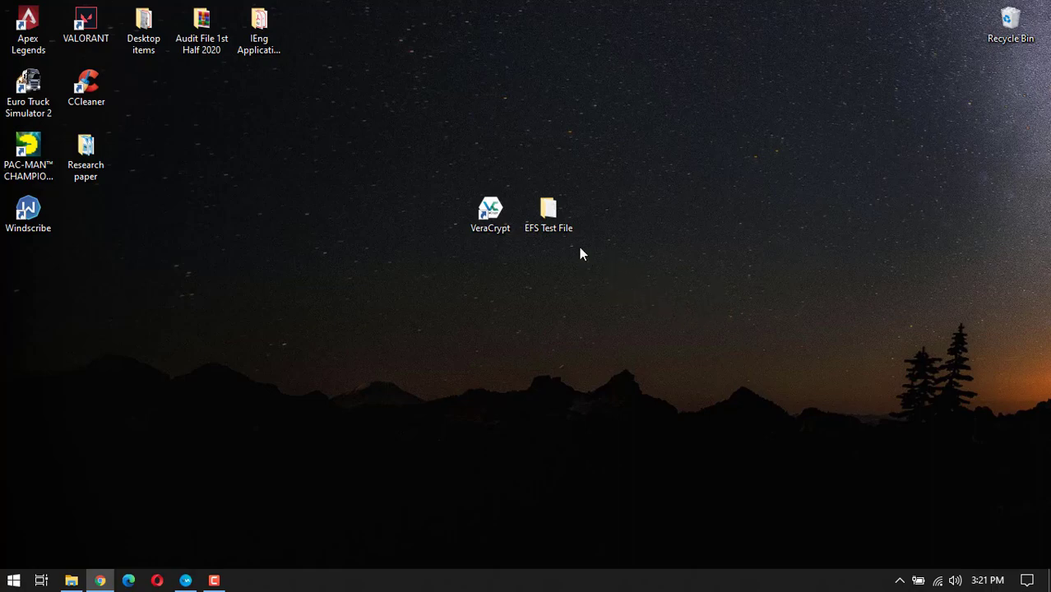
- Reach the Advanced Attributes of EFS Test File.txt from its Properties
double_click(548, 207)
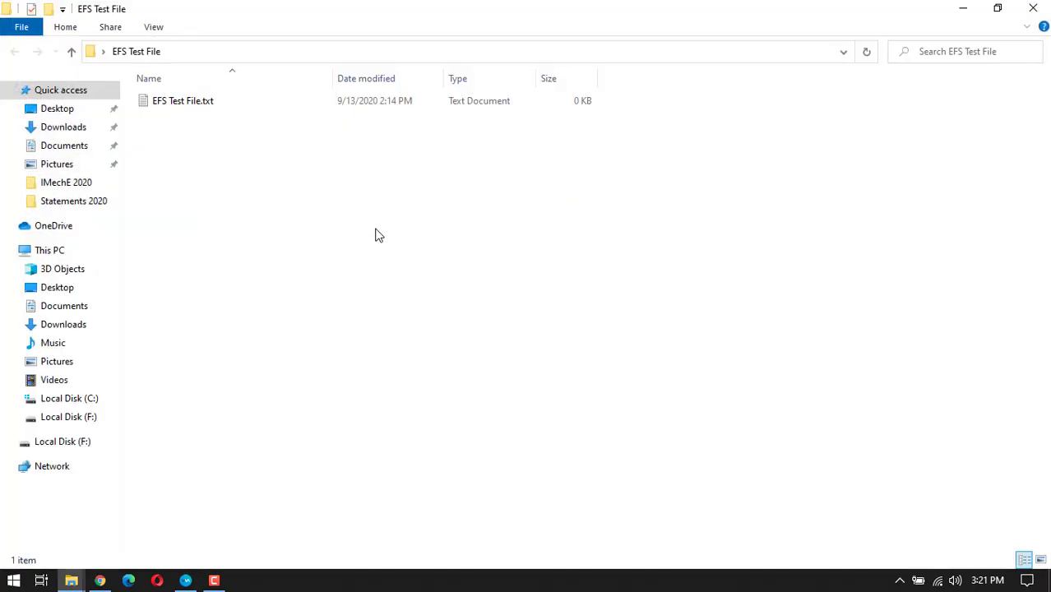
mouse_move(465, 280)
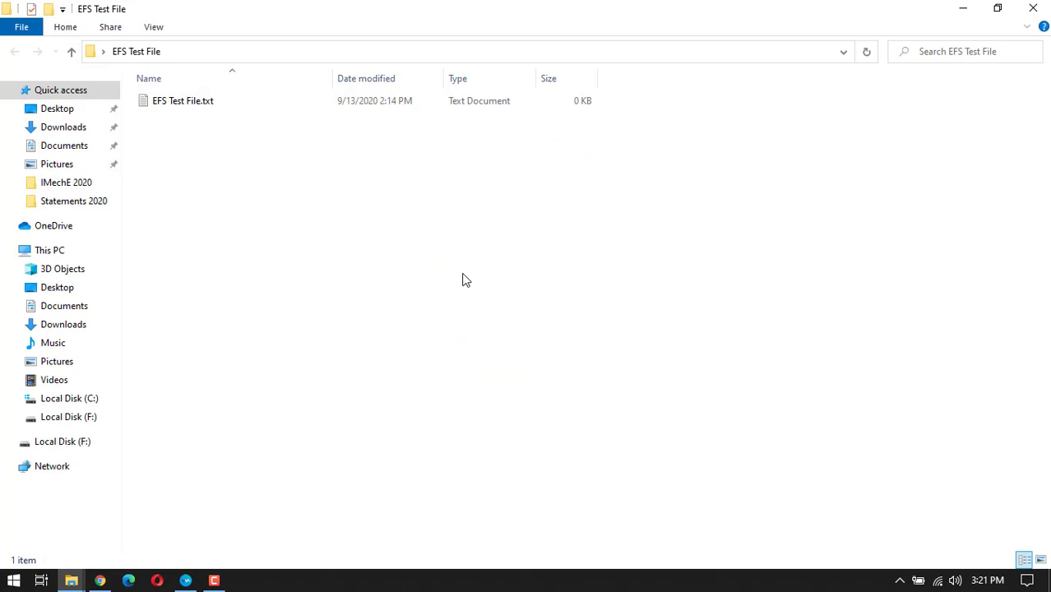
mouse_move(437, 237)
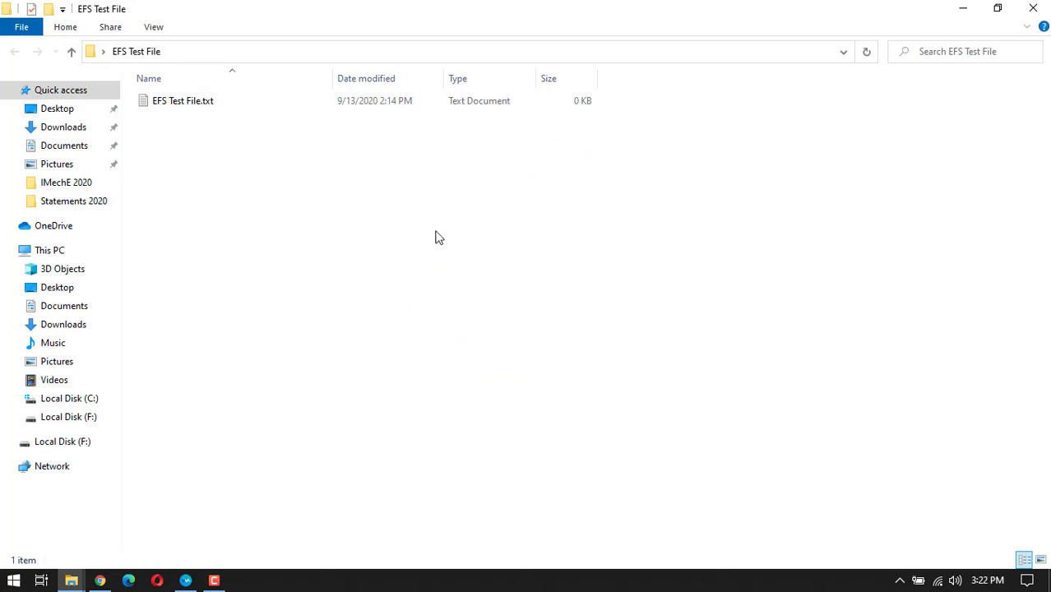
left_click(183, 100)
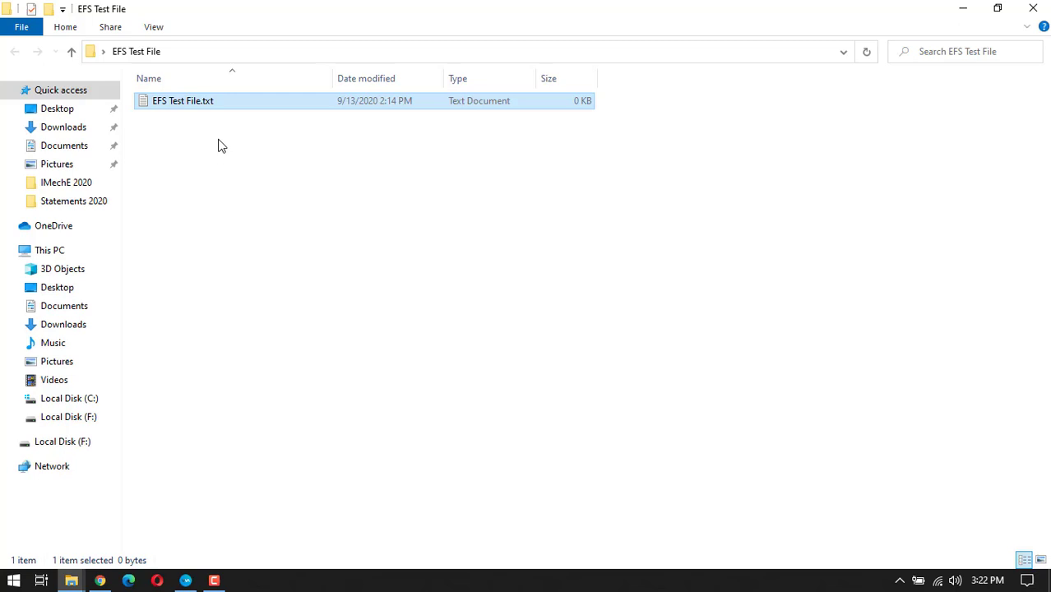
mouse_move(187, 109)
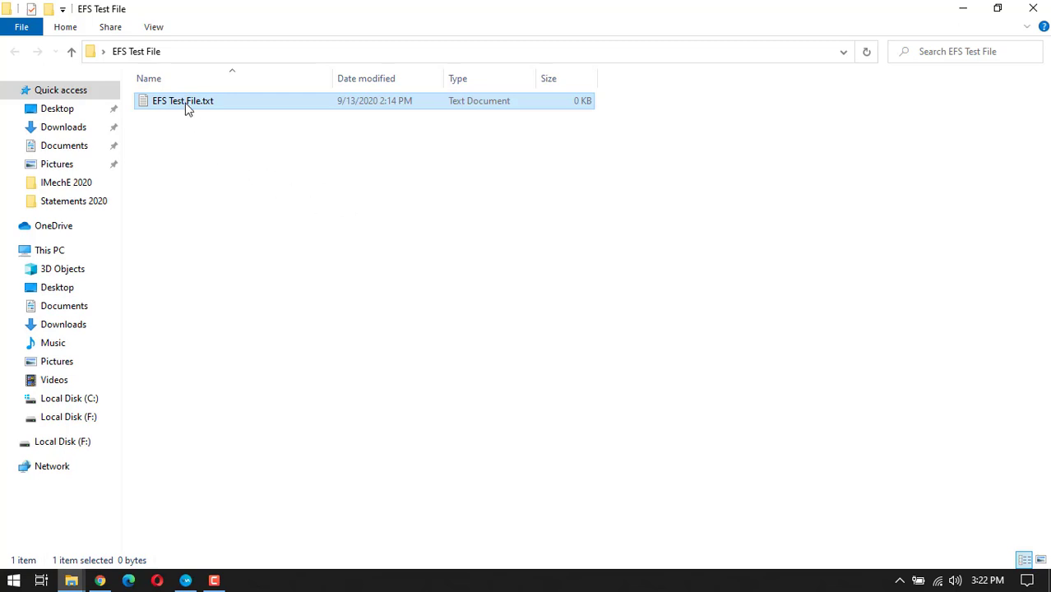
right_click(183, 100)
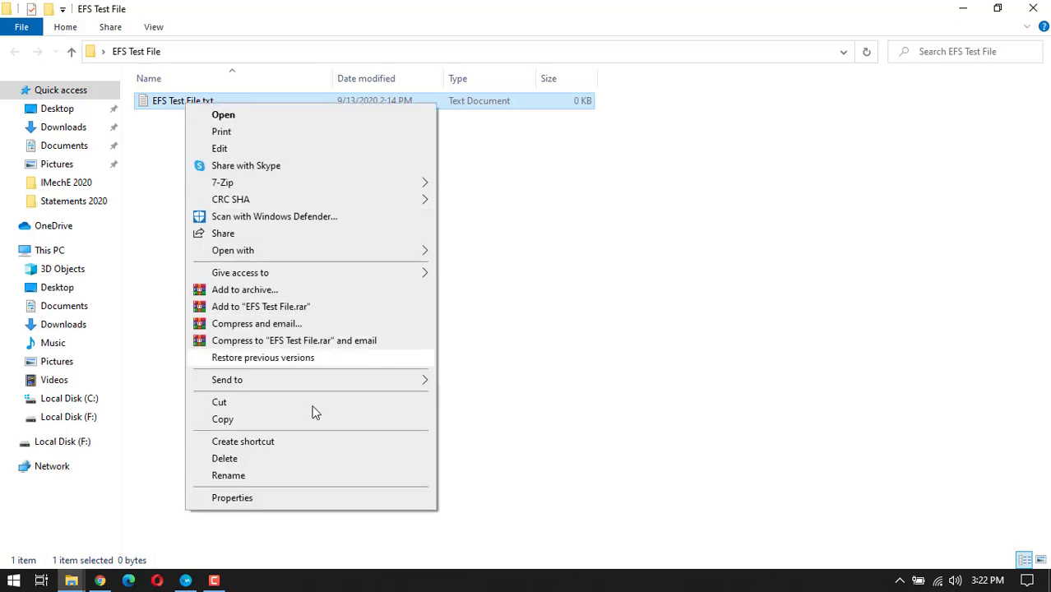
left_click(232, 496)
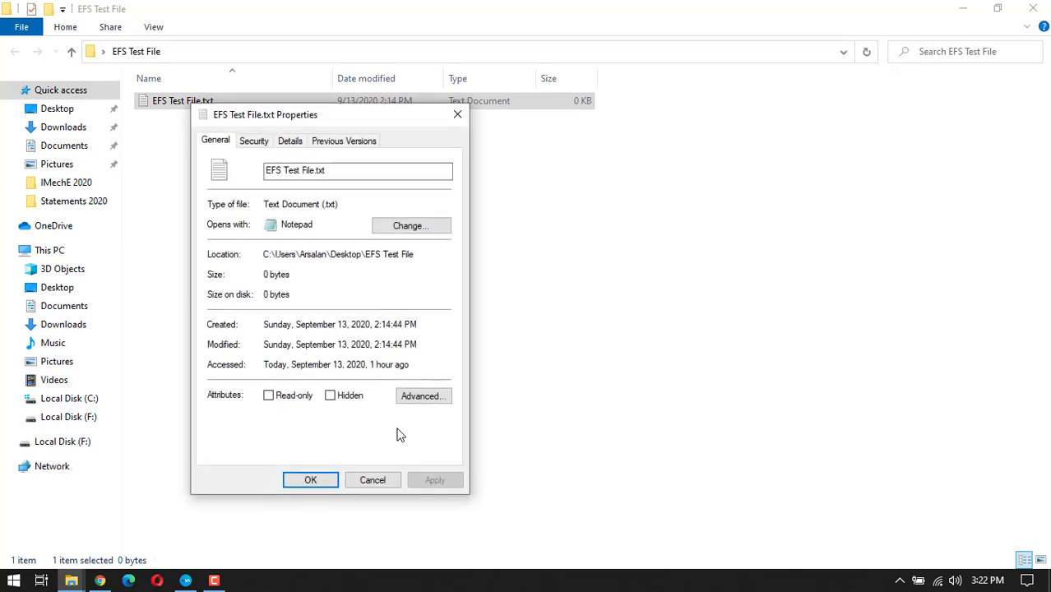
left_click(422, 395)
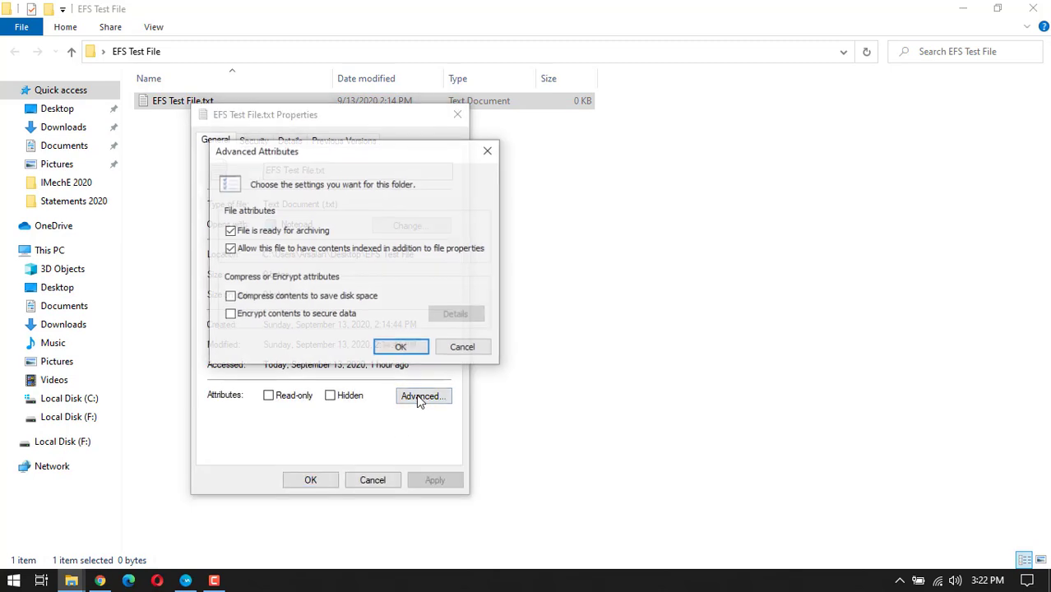
left_click(424, 394)
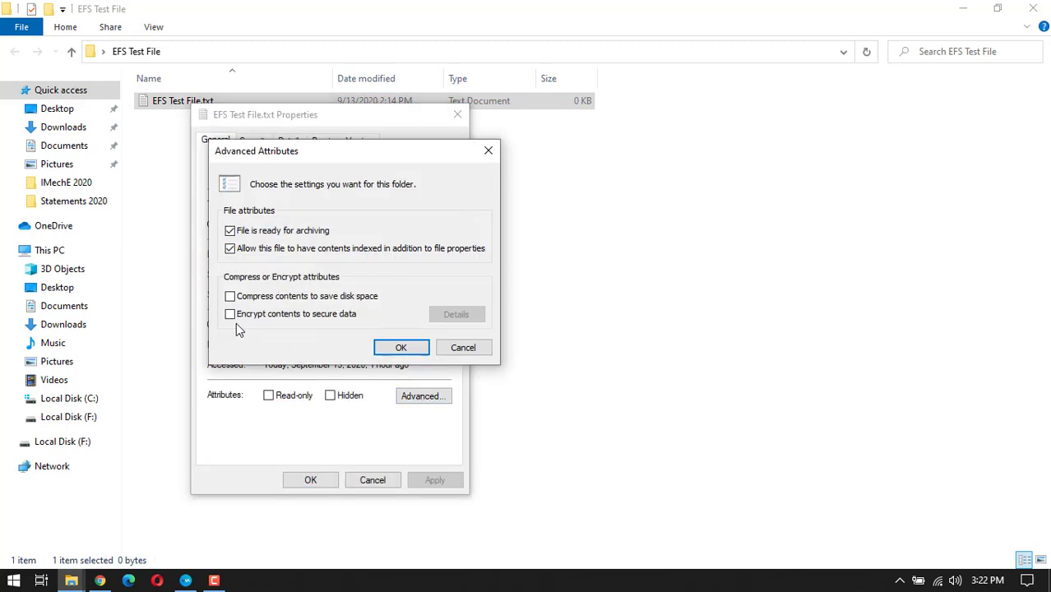
mouse_move(309, 329)
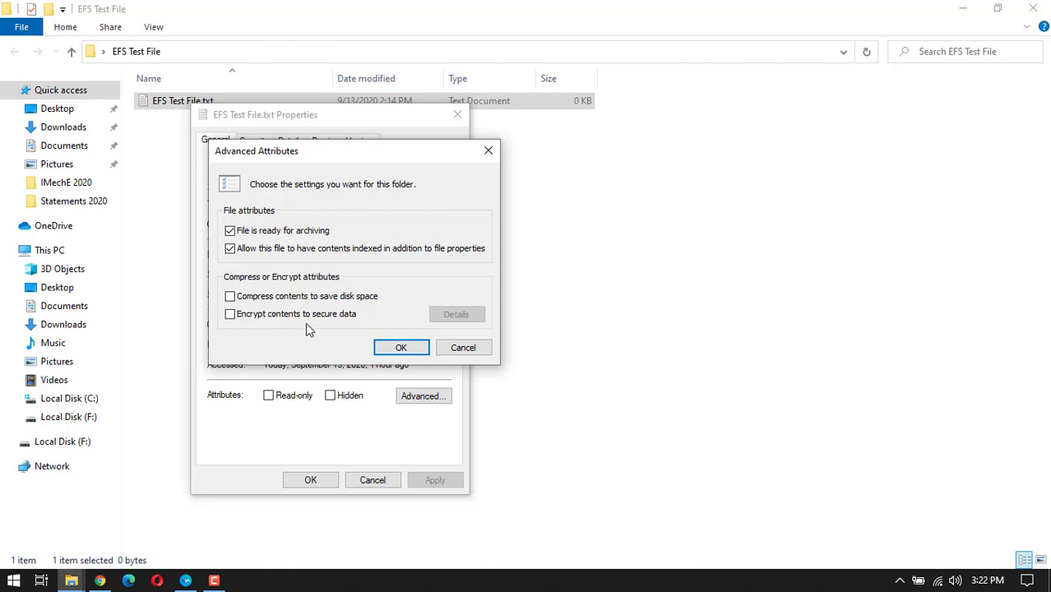
mouse_move(267, 326)
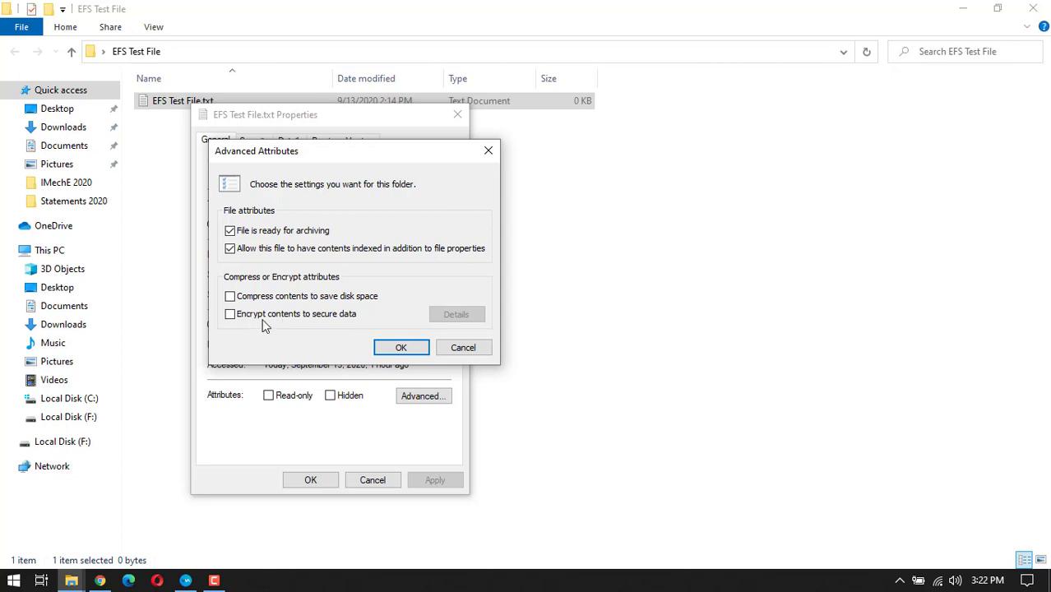
- Enable 'Encrypt contents to secure data' and encrypt the file with its parent folder
left_click(230, 312)
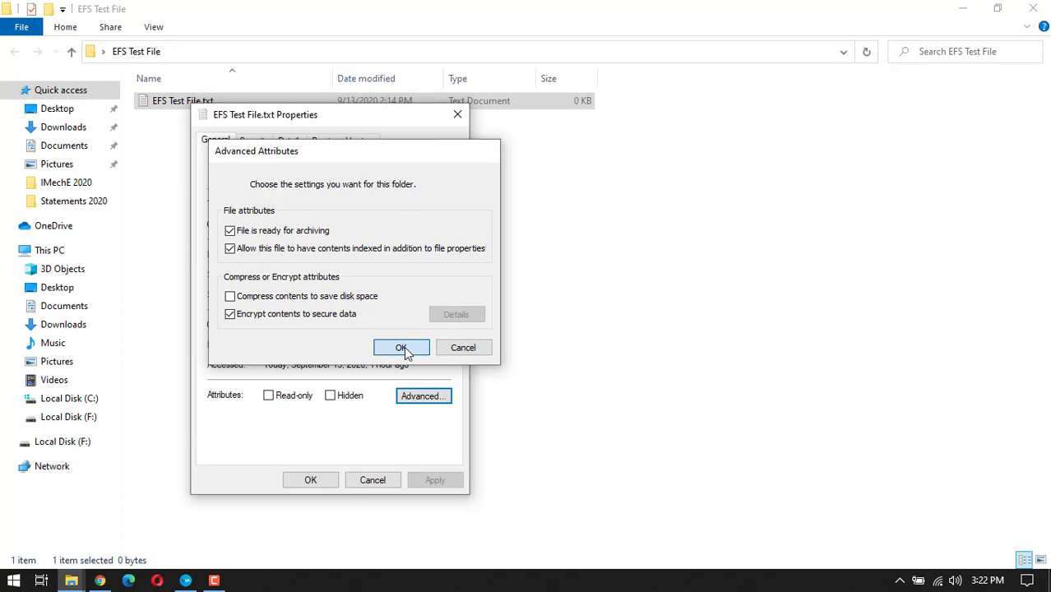
left_click(402, 347)
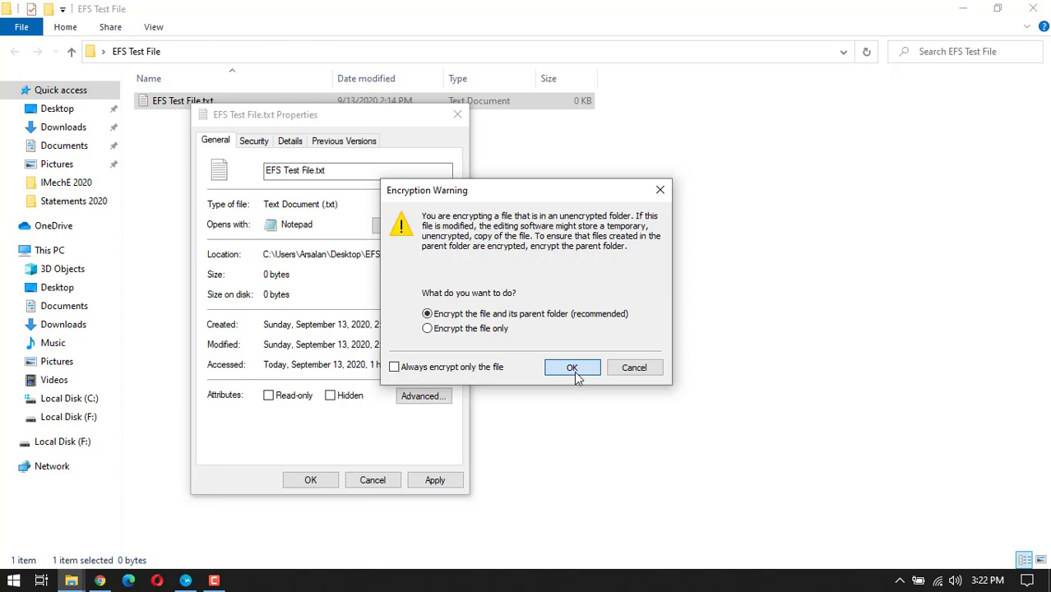
left_click(573, 369)
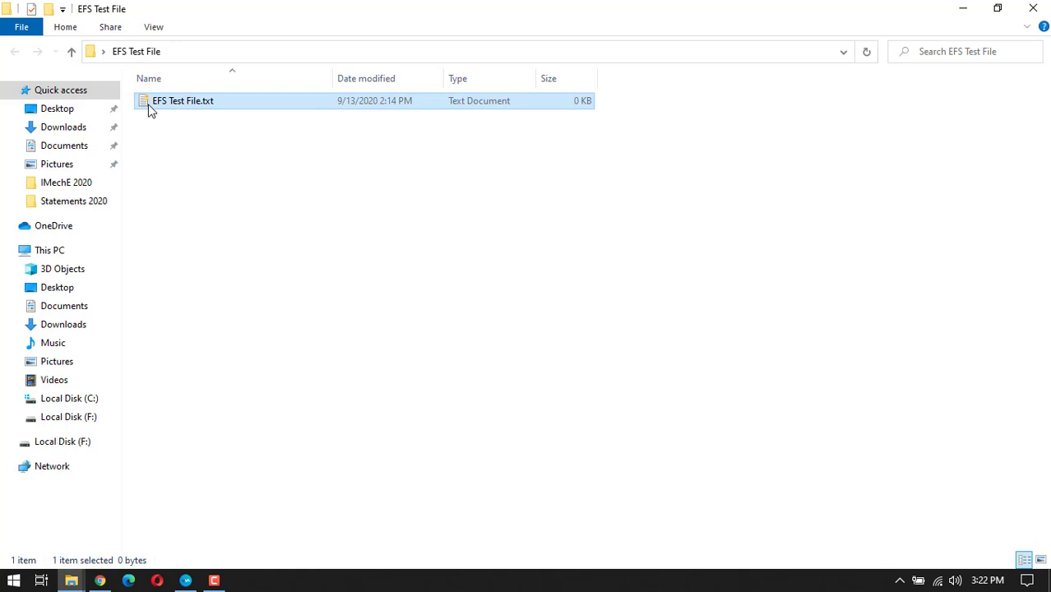
mouse_move(196, 135)
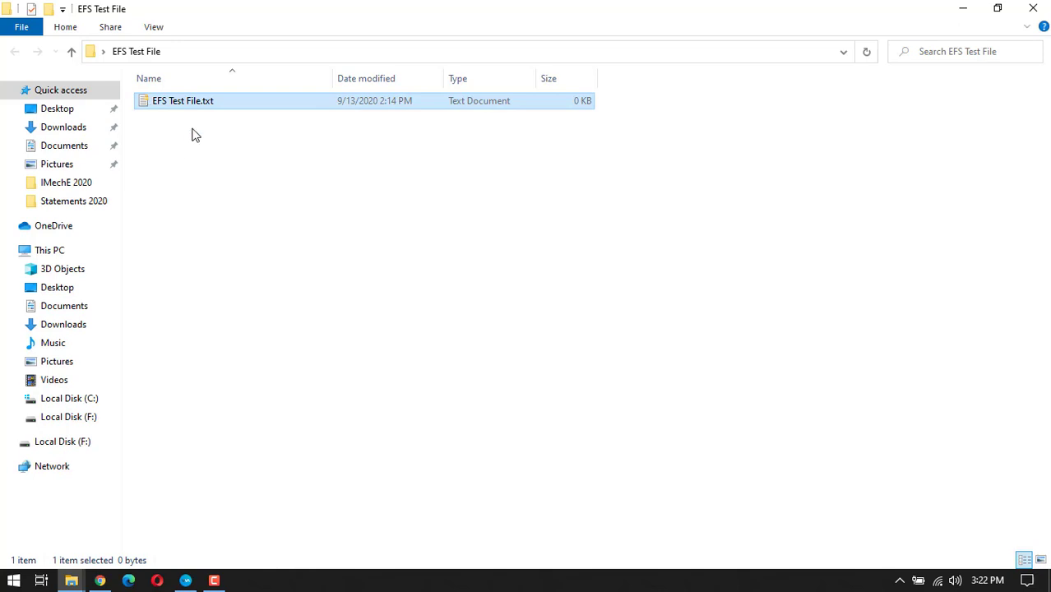
- Clear the selection of EFS Test File.txt in the folder listing
left_click(222, 173)
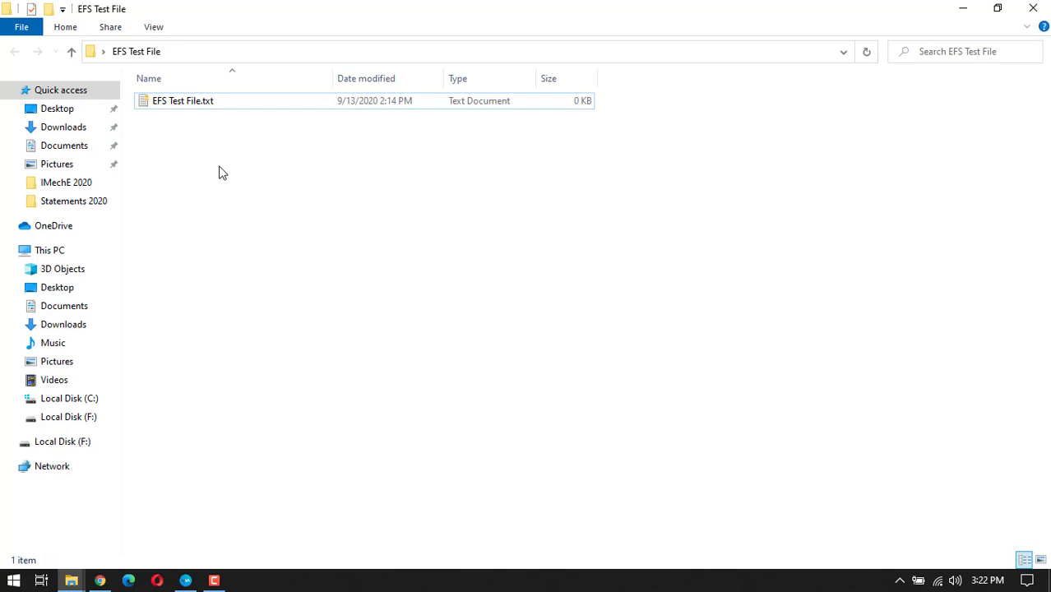
mouse_move(214, 153)
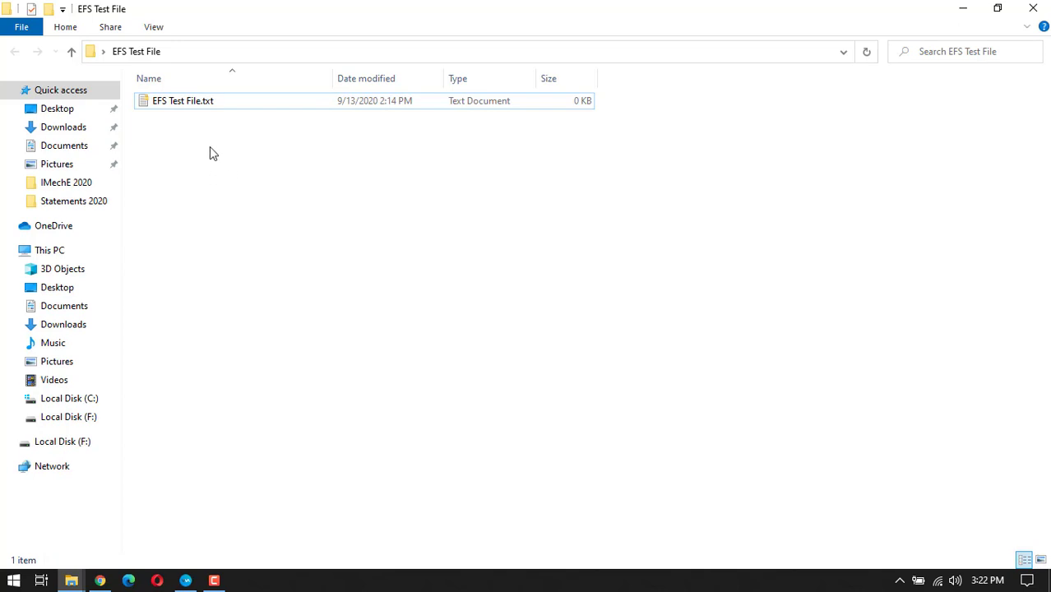
mouse_move(248, 184)
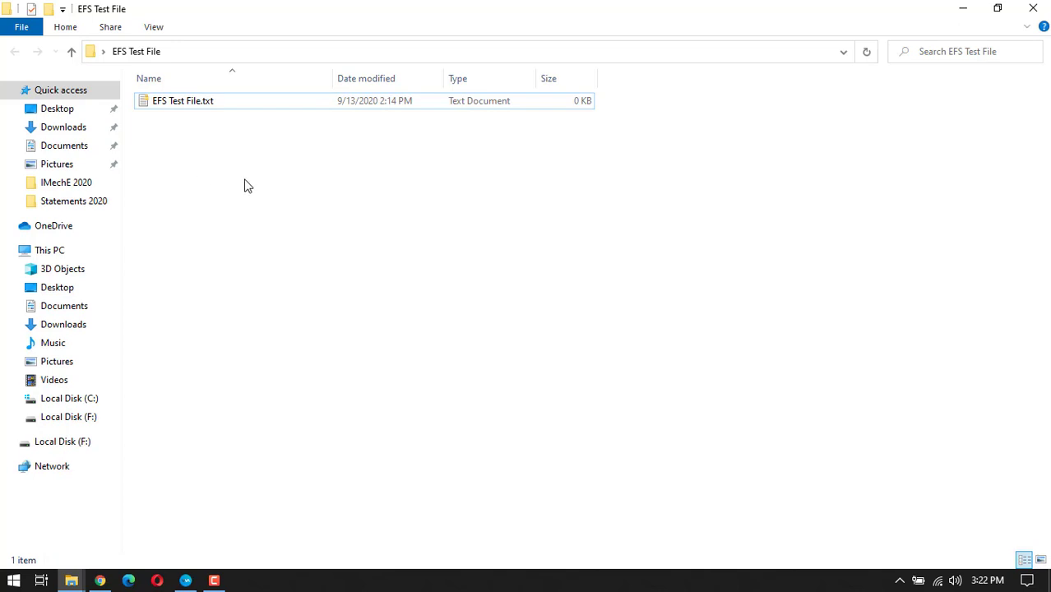
mouse_move(227, 148)
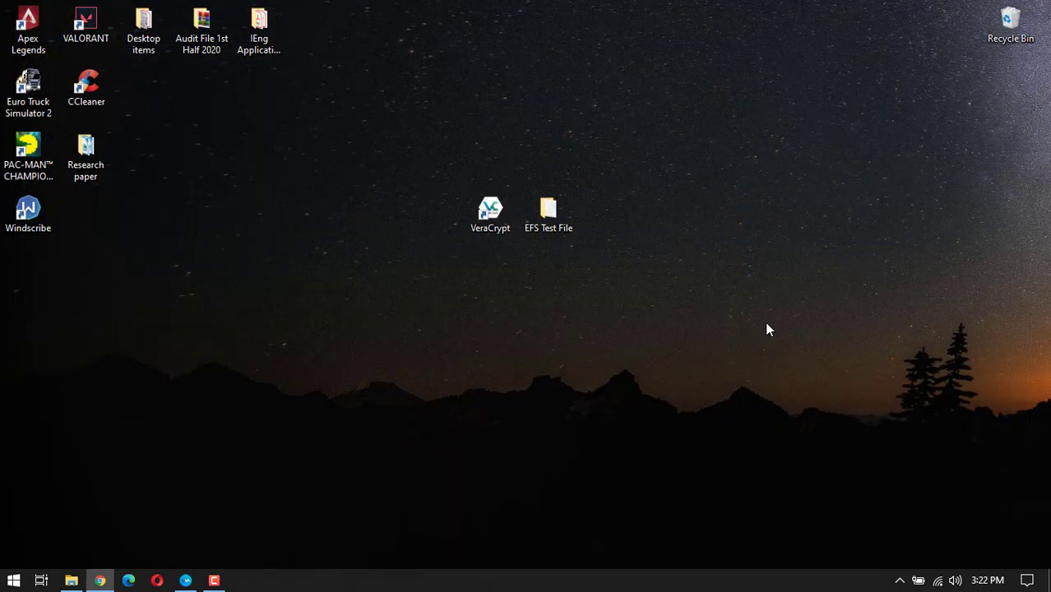
mouse_move(705, 297)
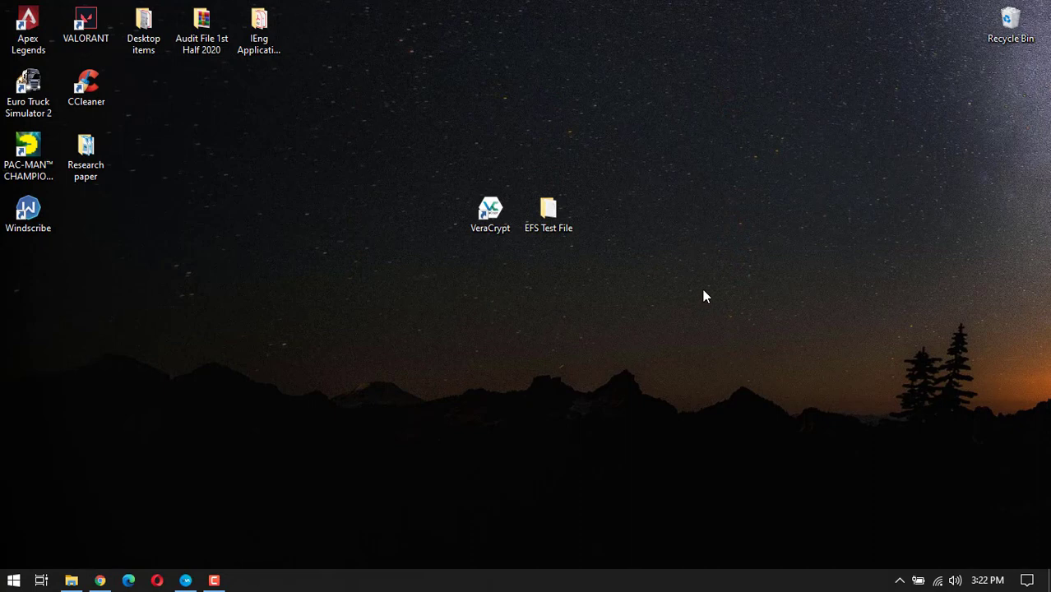
mouse_move(691, 273)
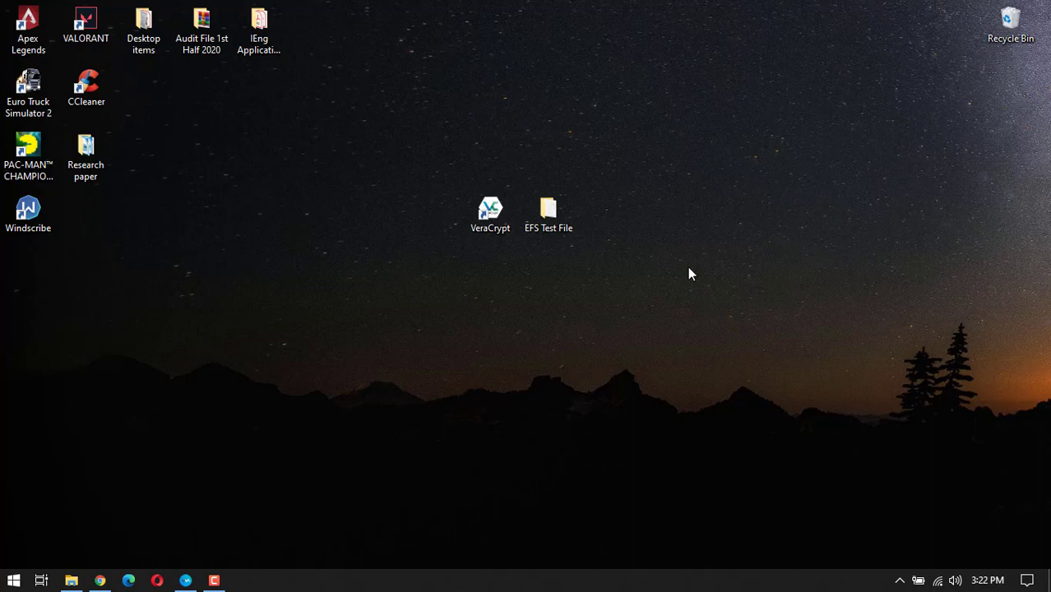
- Enable encryption in the EFS Test File folder's Advanced Attributes and apply it
left_click(550, 212)
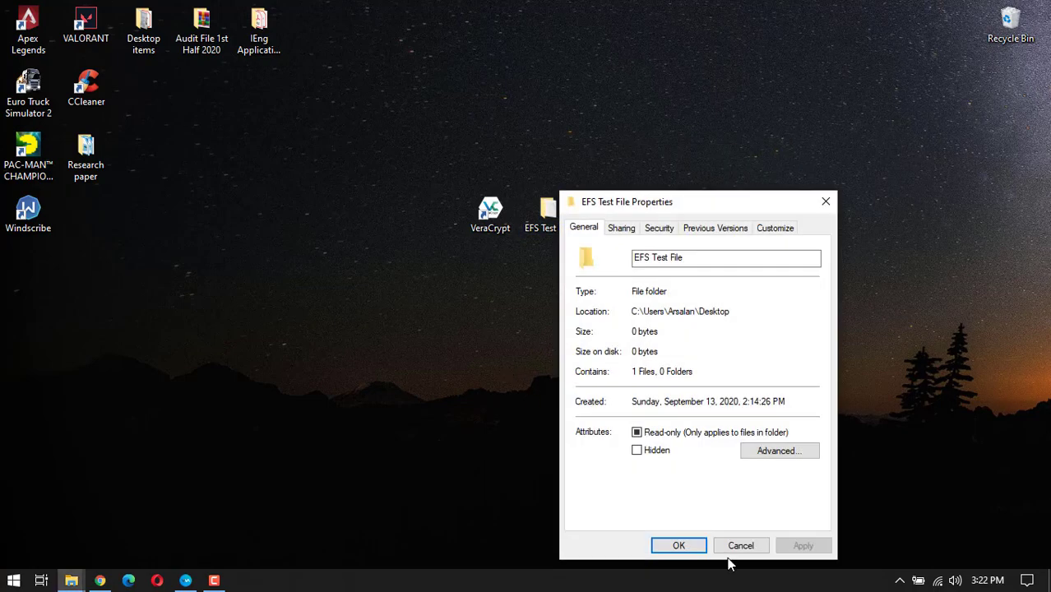
left_click(778, 451)
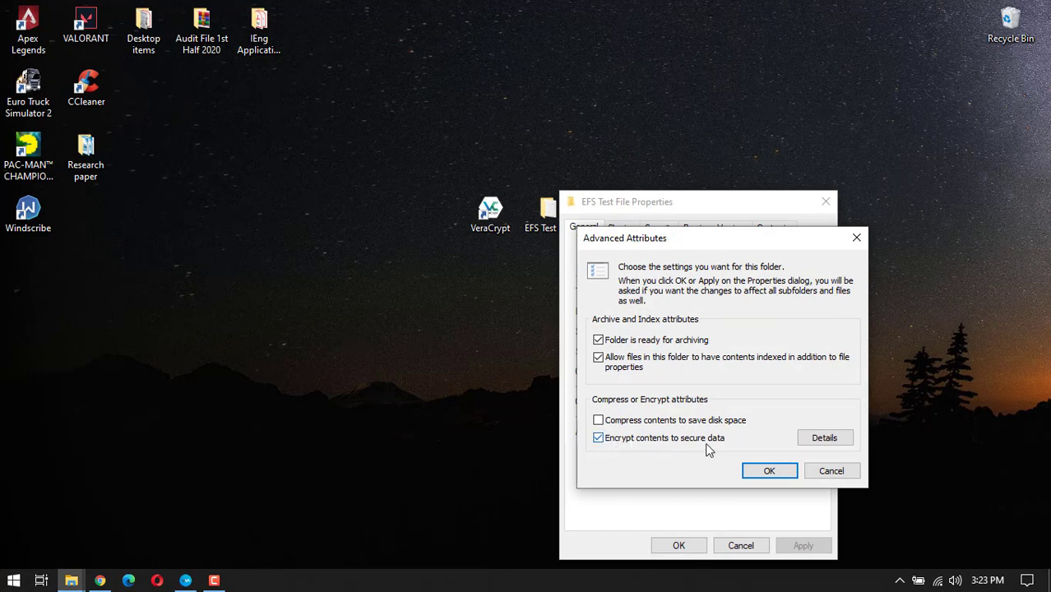
mouse_move(631, 448)
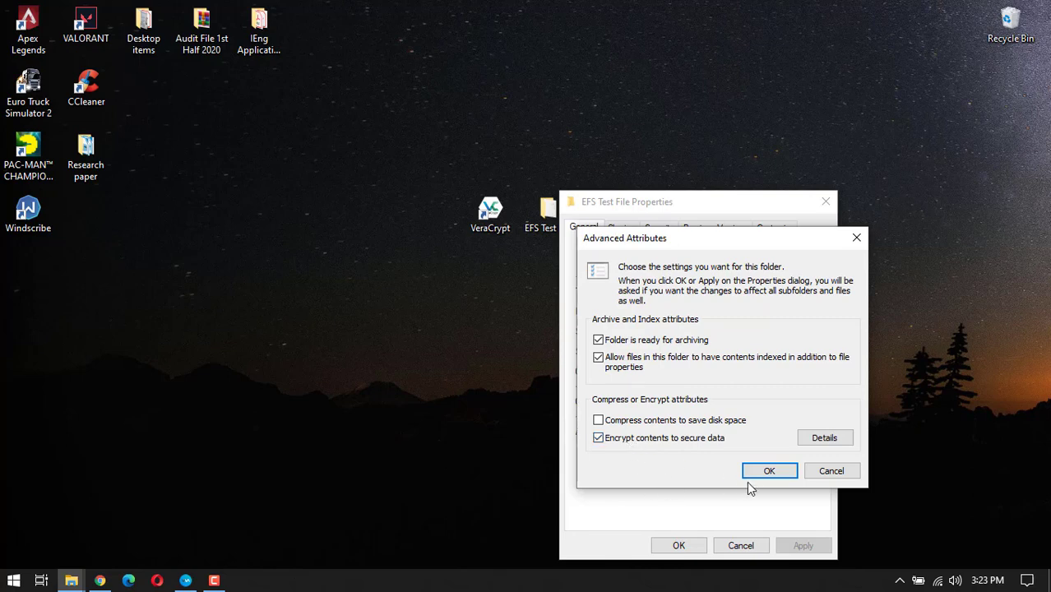
left_click(770, 470)
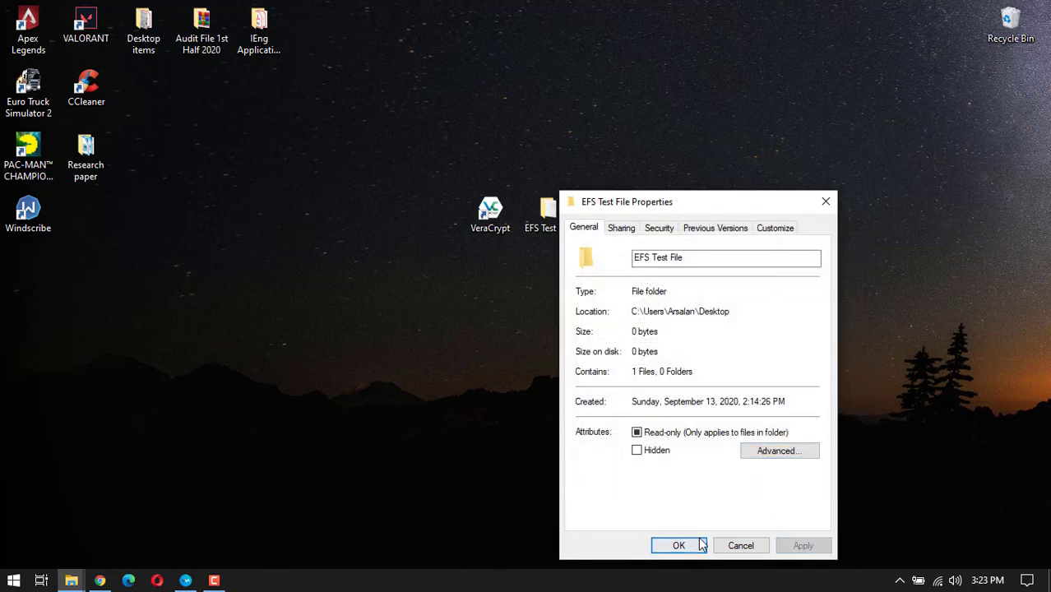
left_click(678, 546)
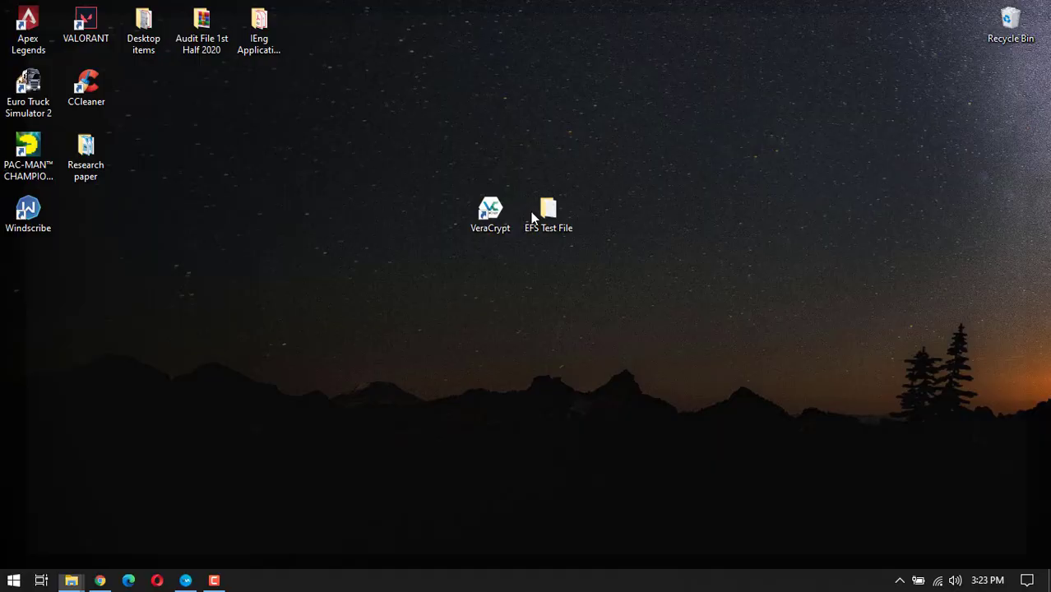
double_click(548, 213)
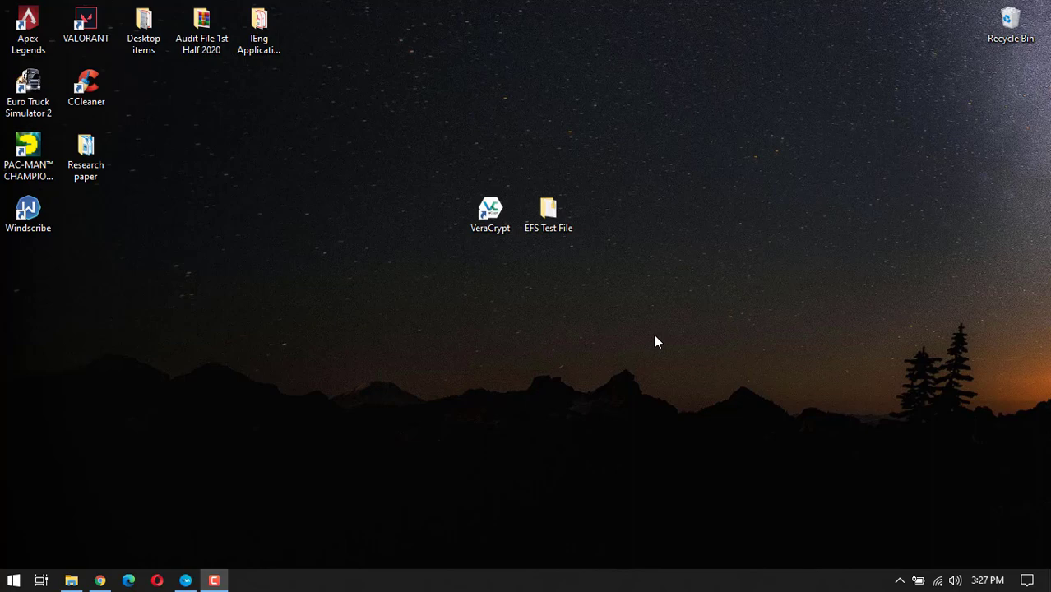
mouse_move(666, 362)
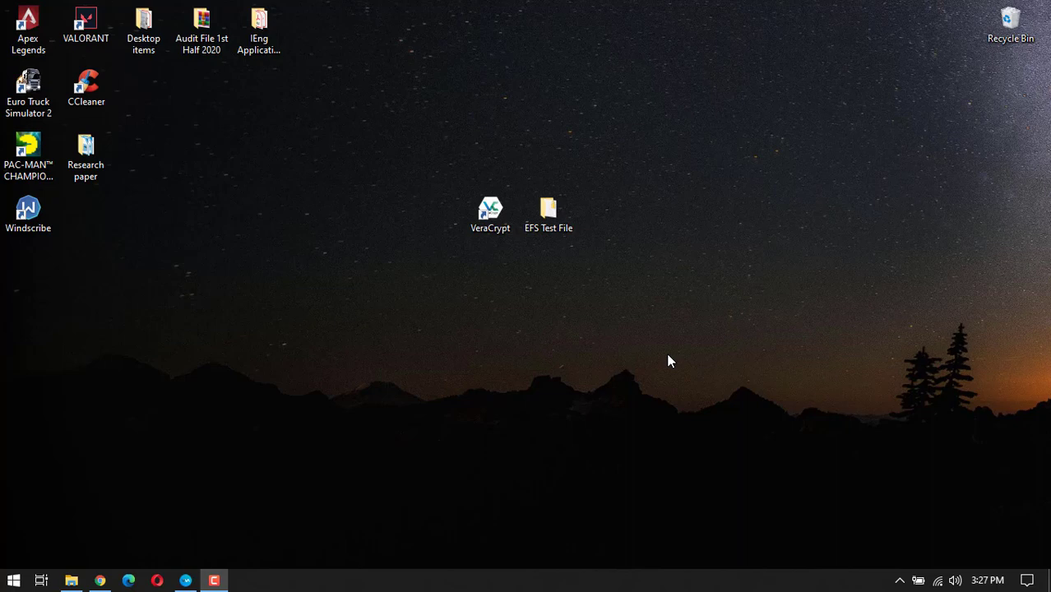
mouse_move(645, 228)
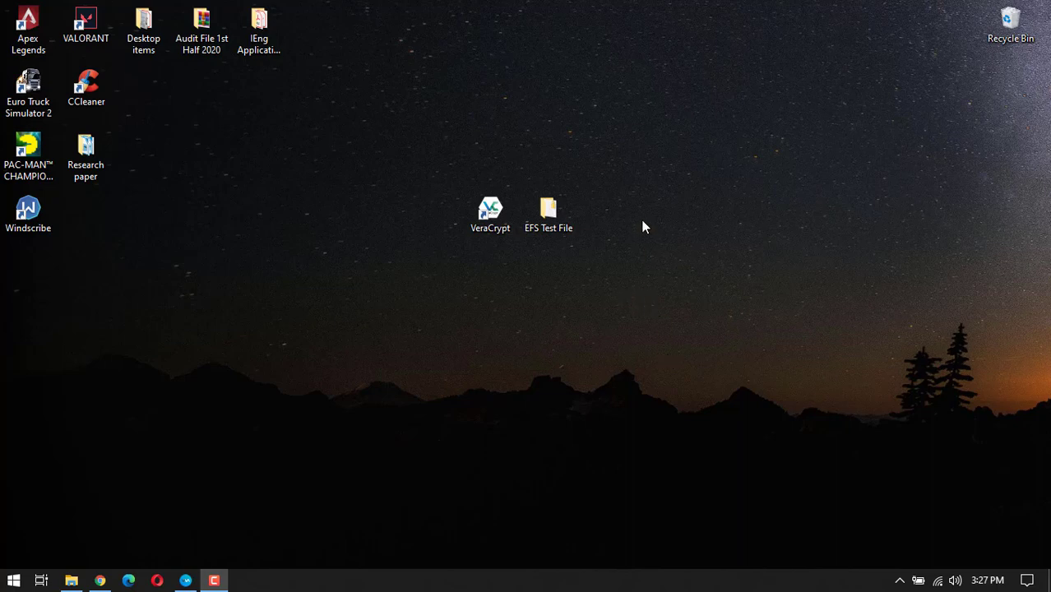
left_click(549, 214)
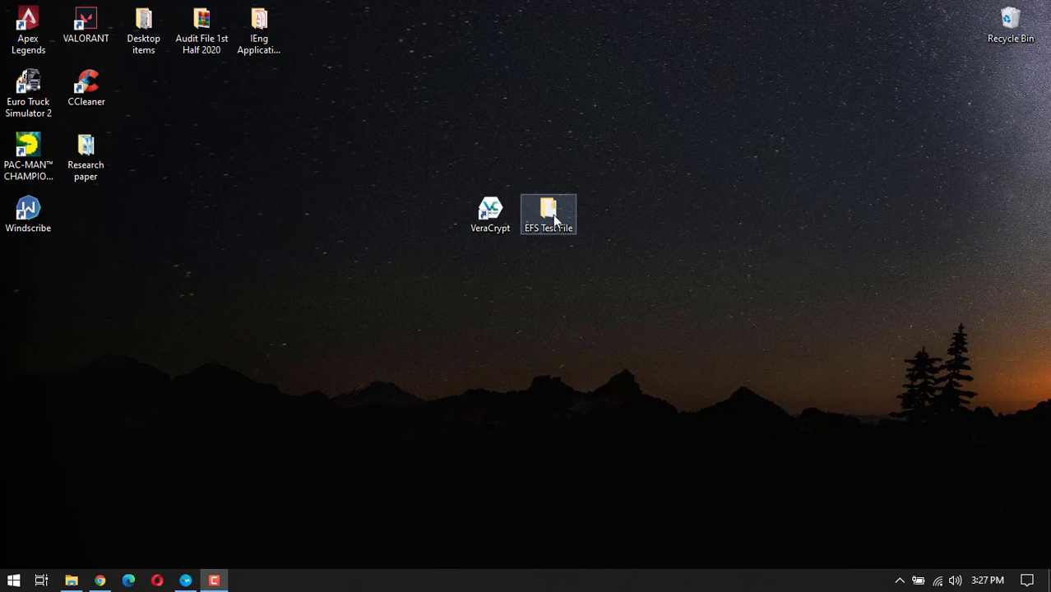
- Add EFS Test File to a zip archive with a password and AES-256 encryption
right_click(549, 214)
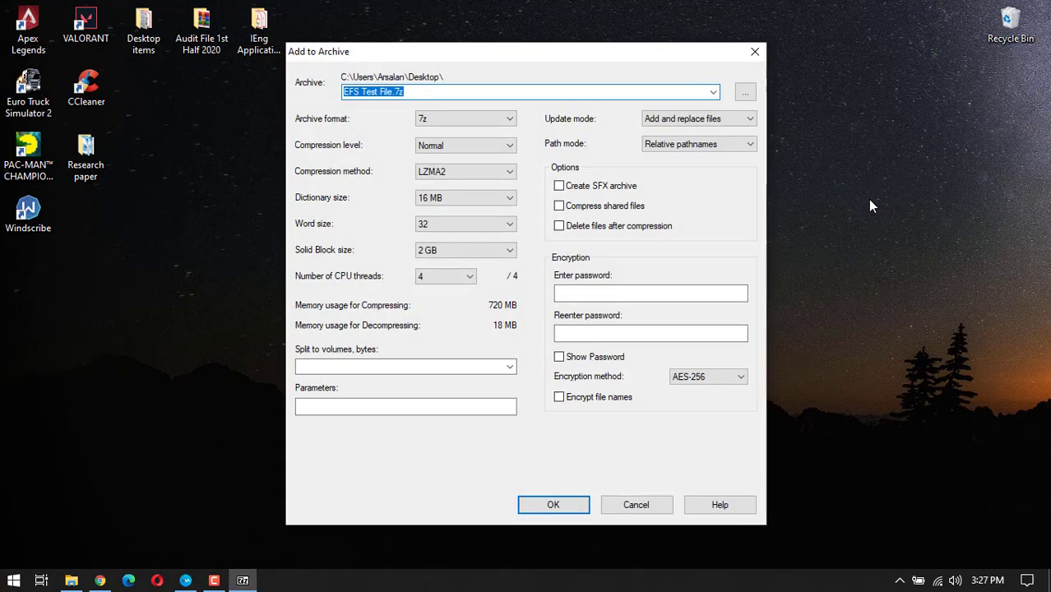
left_click(510, 118)
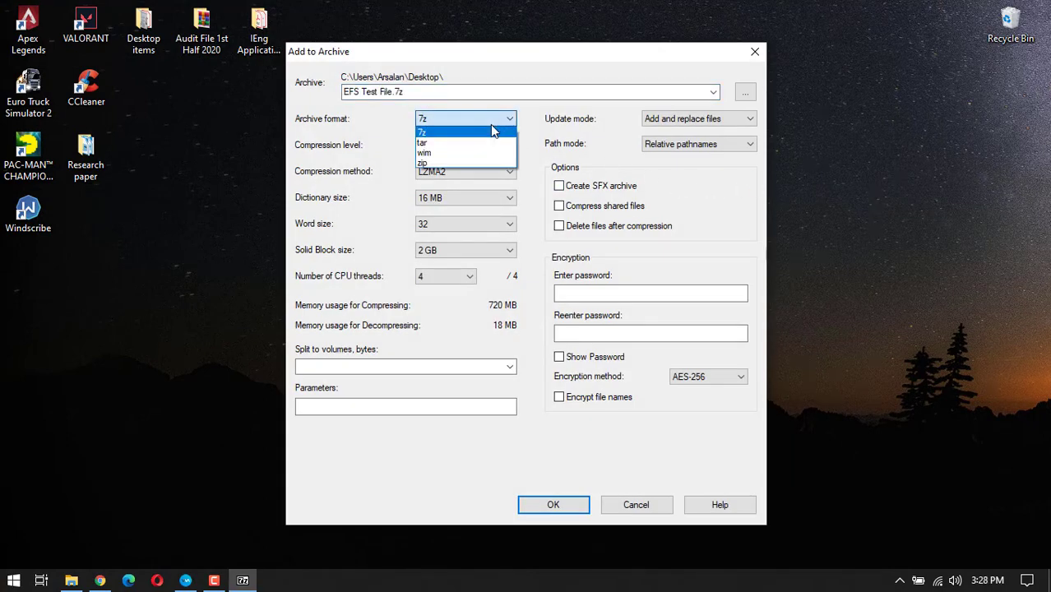
left_click(421, 162)
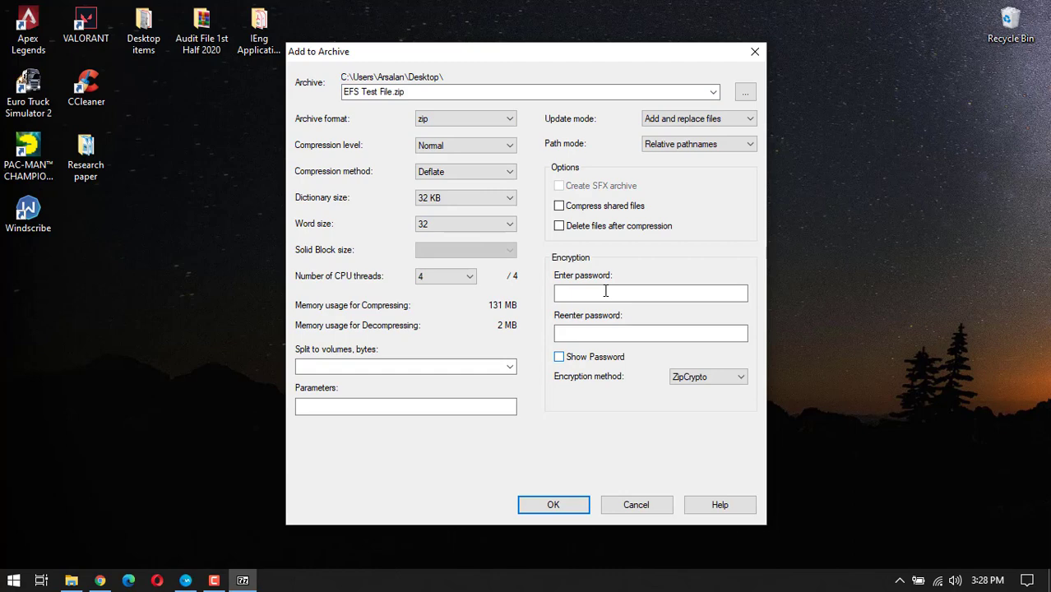
left_click(650, 293)
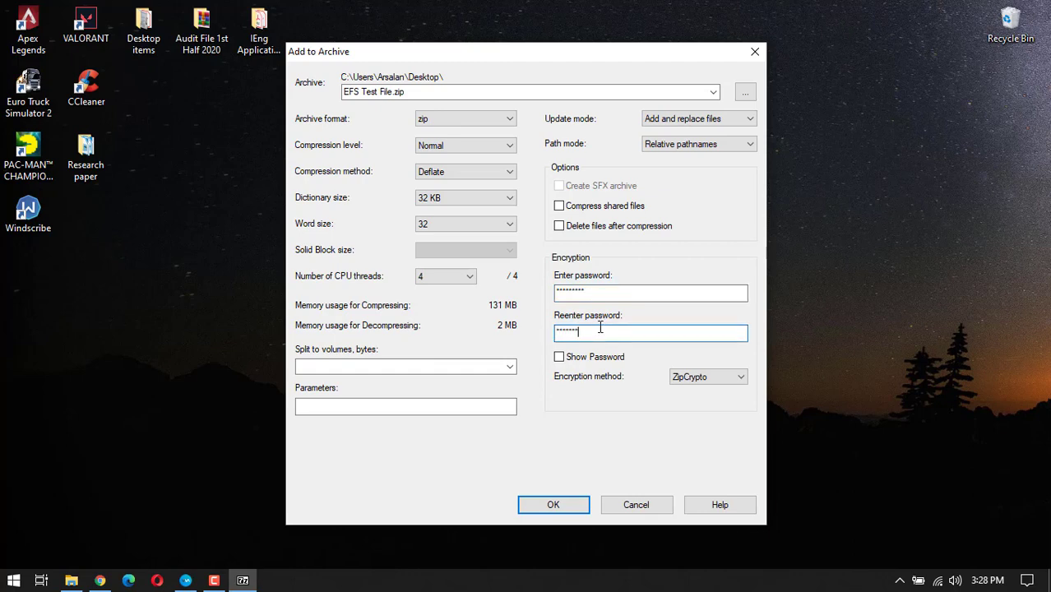
left_click(740, 377)
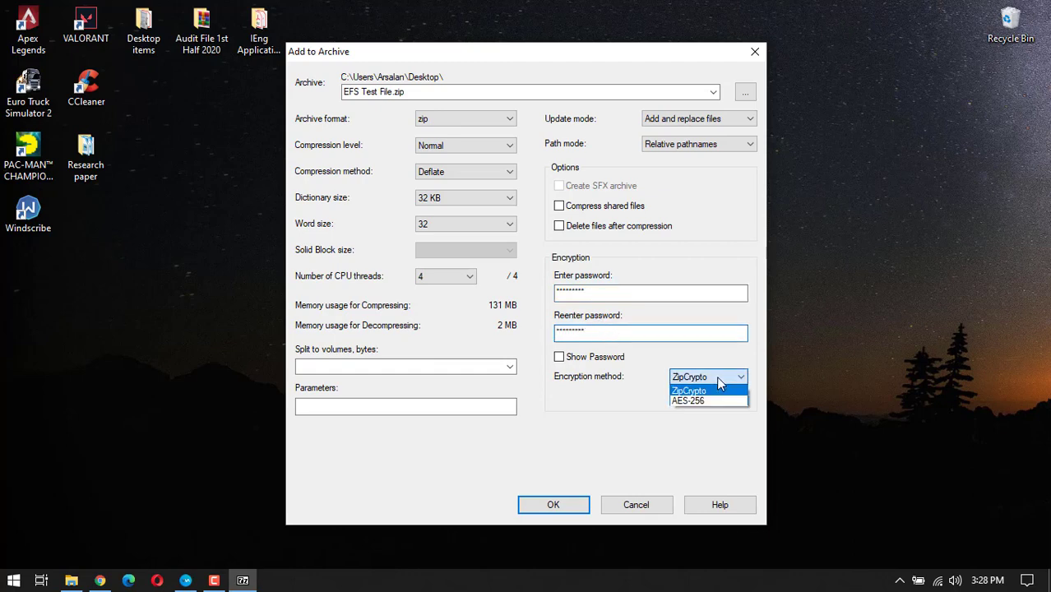
mouse_move(687, 401)
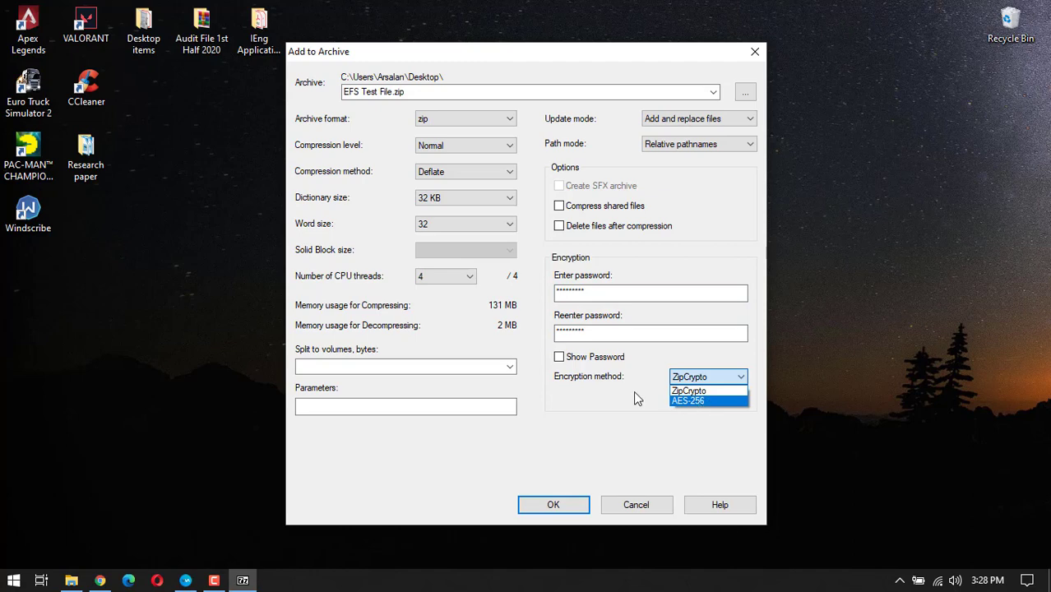
mouse_move(691, 408)
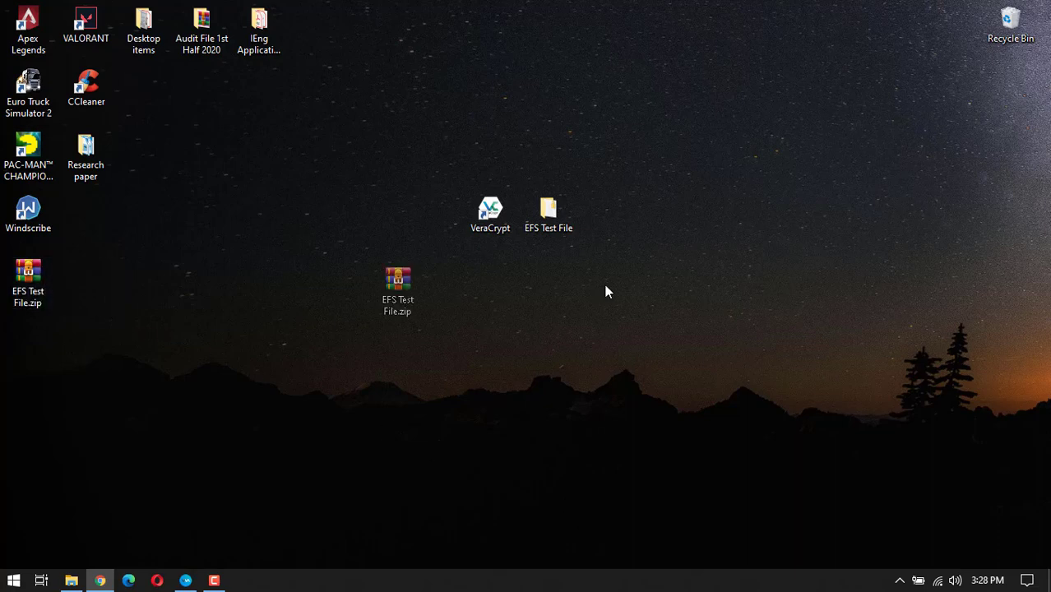
- Place the new EFS Test File.zip on the desktop beside the original folder
left_click_drag(398, 292, 605, 221)
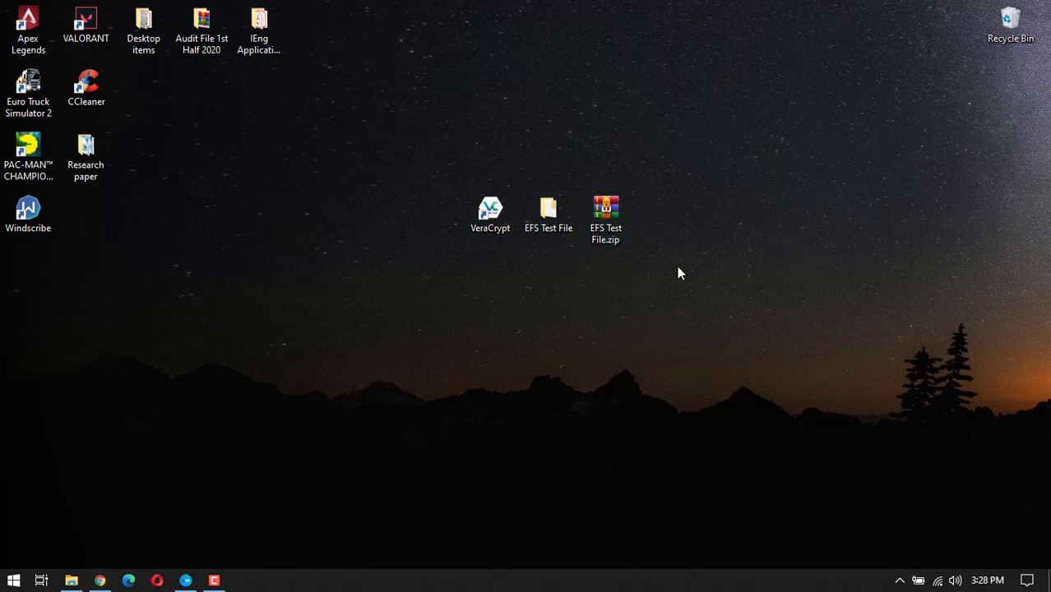
left_click(605, 214)
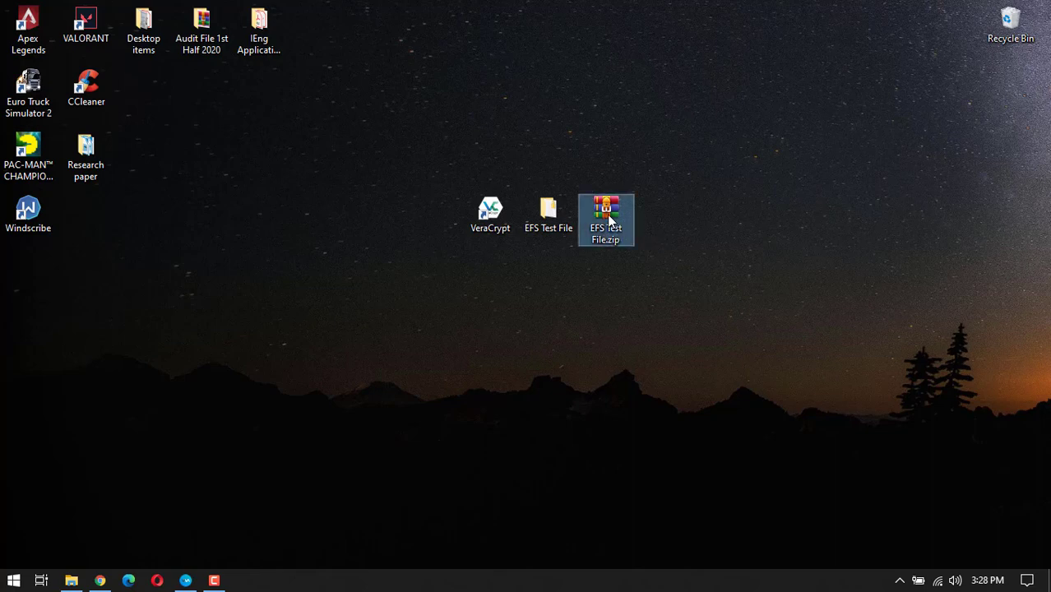
right_click(605, 219)
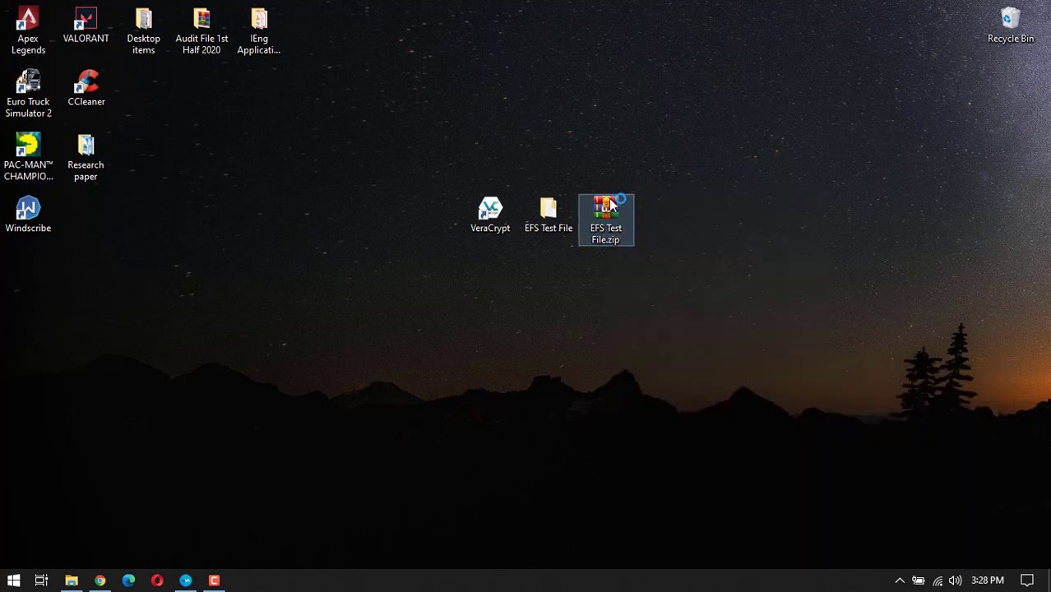
- Extract EFS Test File.zip to its destination, replacing the existing text file and supplying the password
double_click(605, 213)
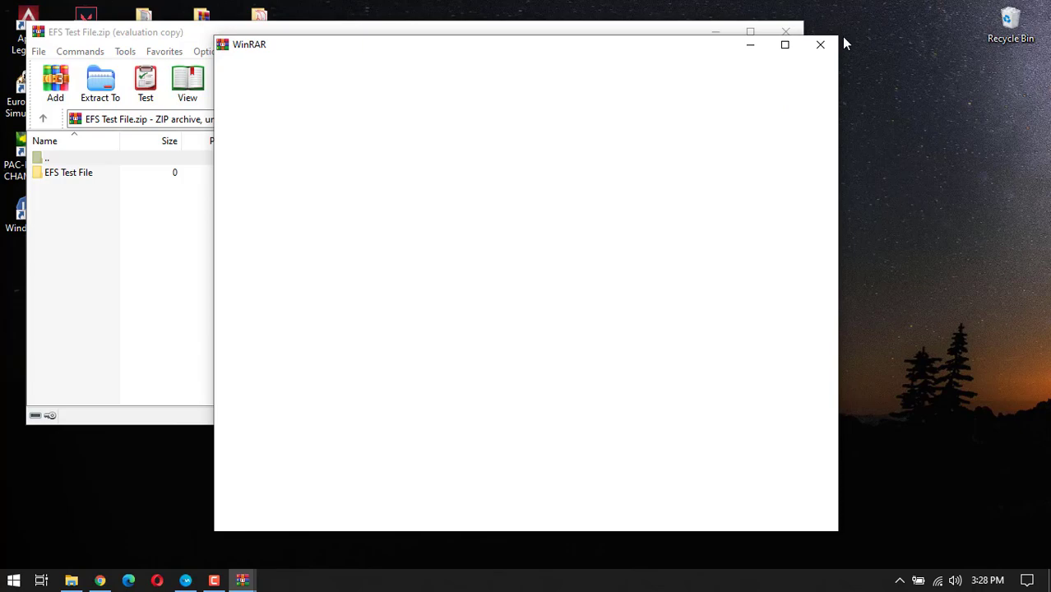
left_click(100, 82)
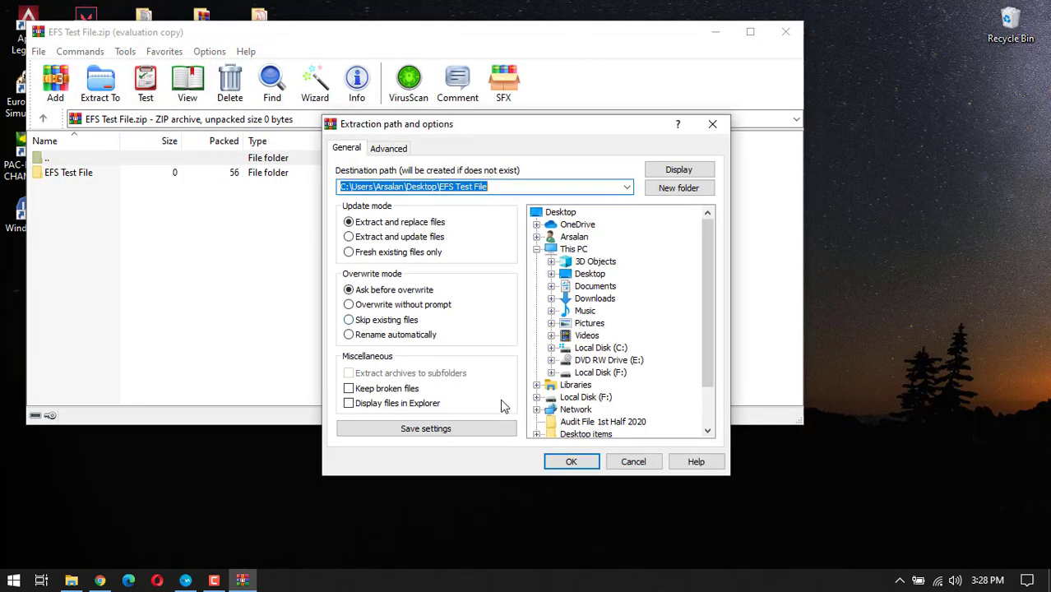
left_click(571, 461)
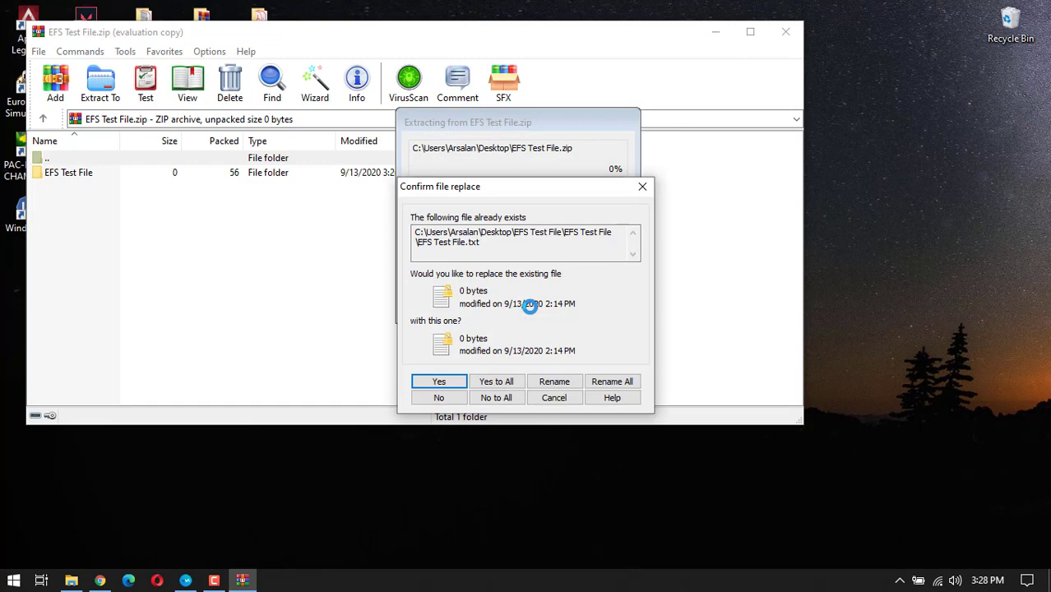
left_click(437, 382)
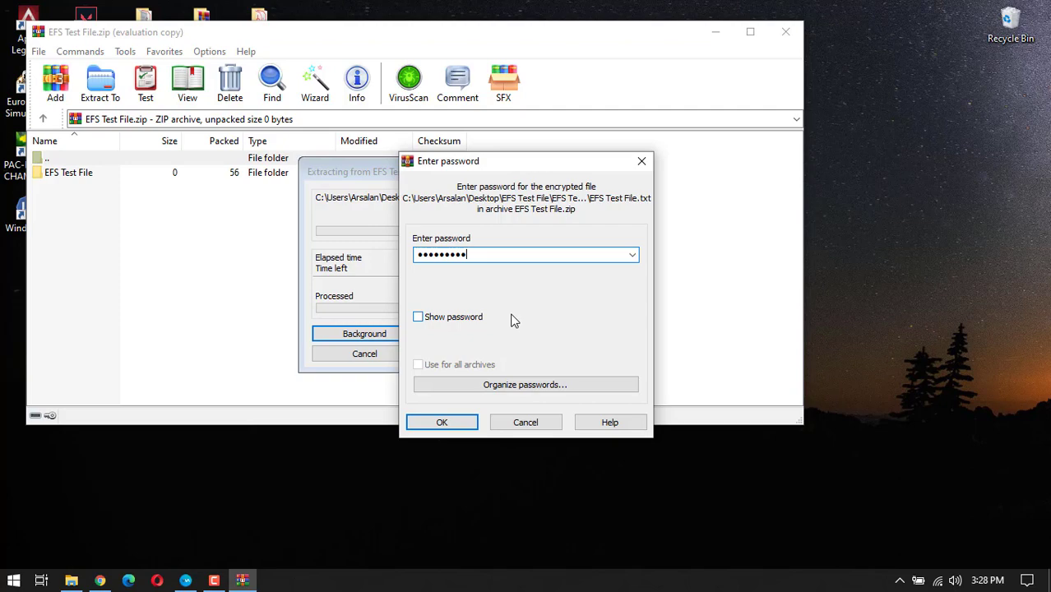
left_click(441, 421)
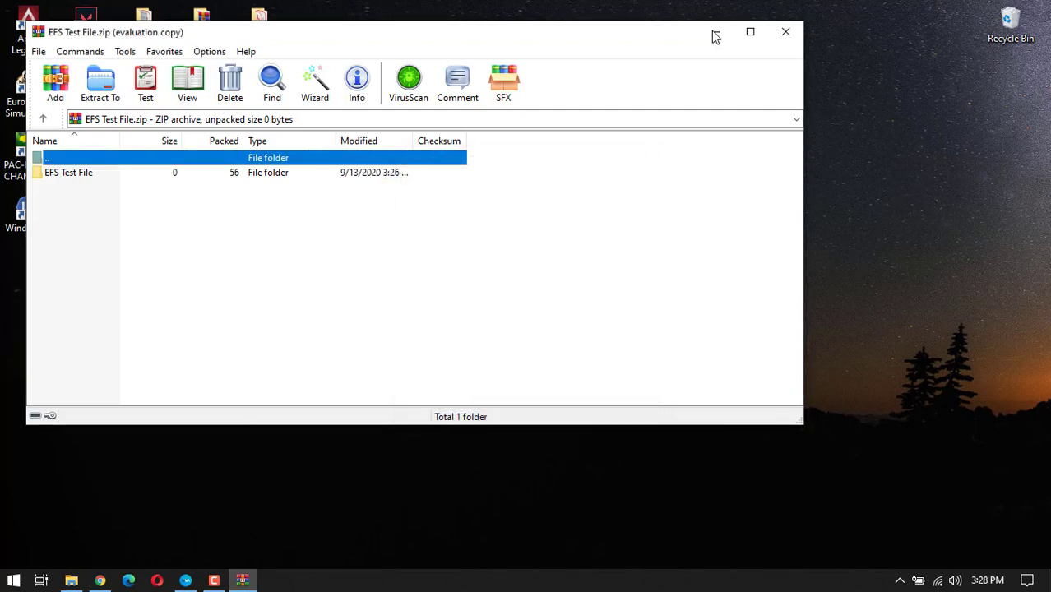
- Close WinRAR and review the extracted EFS Test File subfolder in its folder
left_click(785, 31)
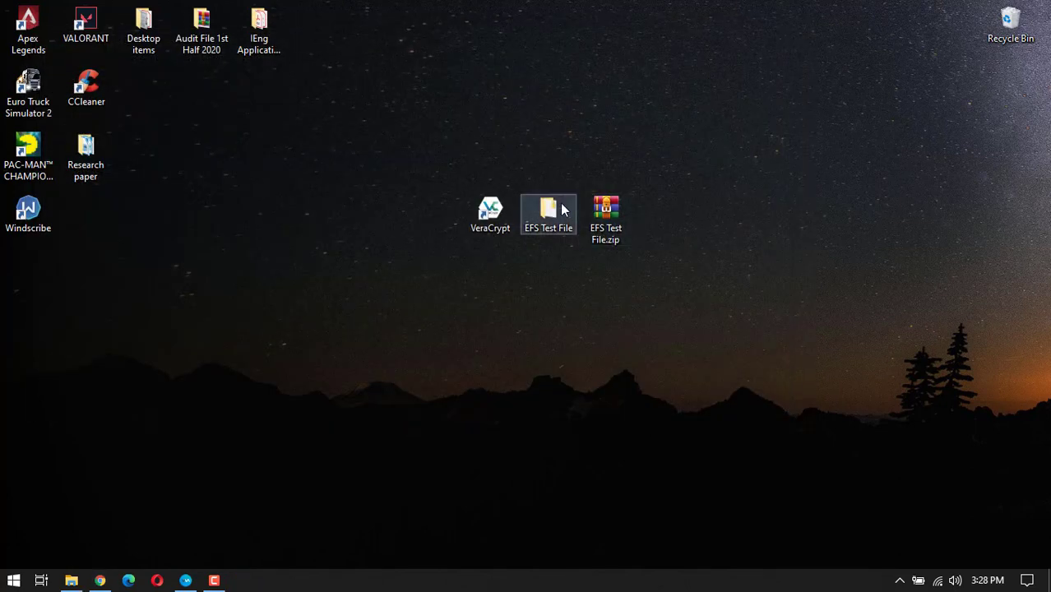
double_click(549, 212)
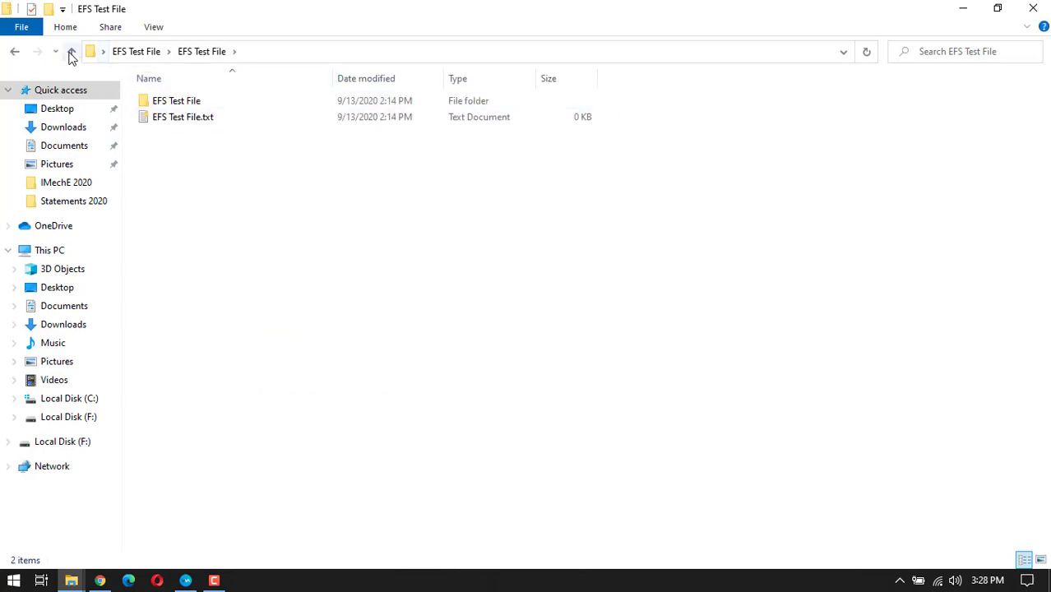
left_click(72, 51)
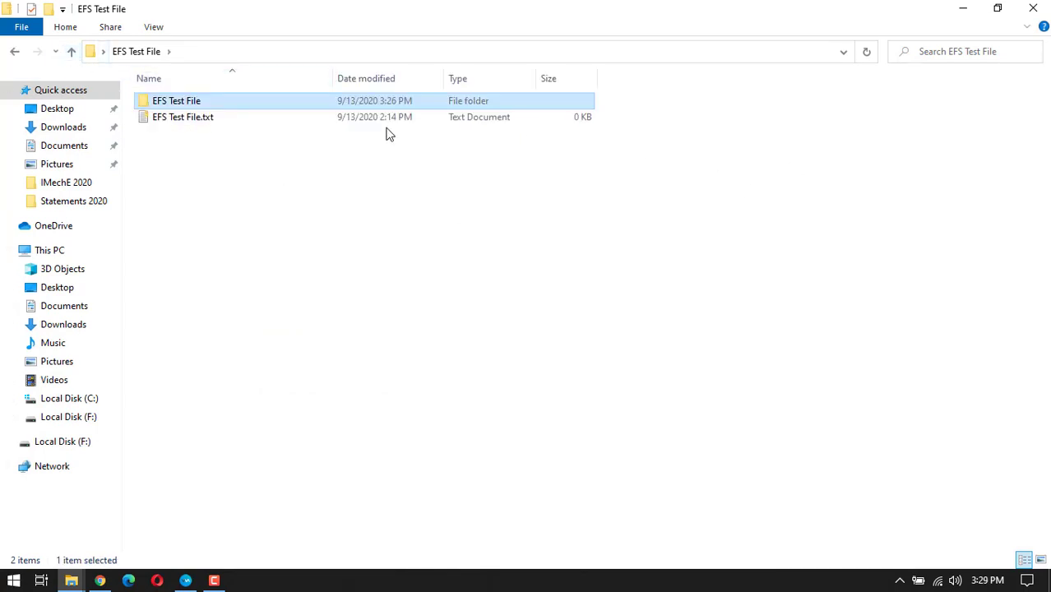
right_click(176, 100)
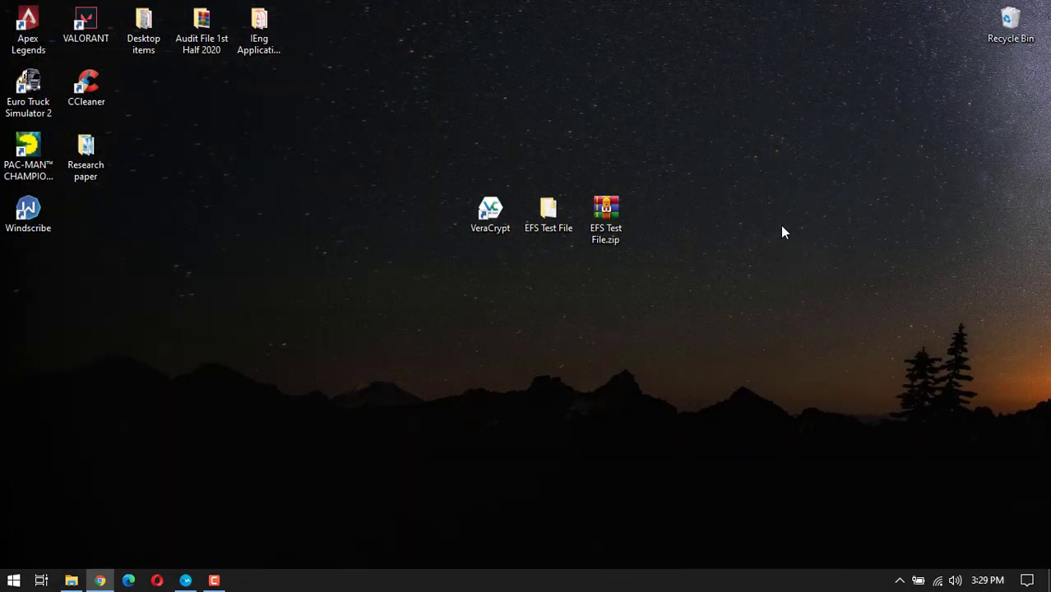
mouse_move(943, 102)
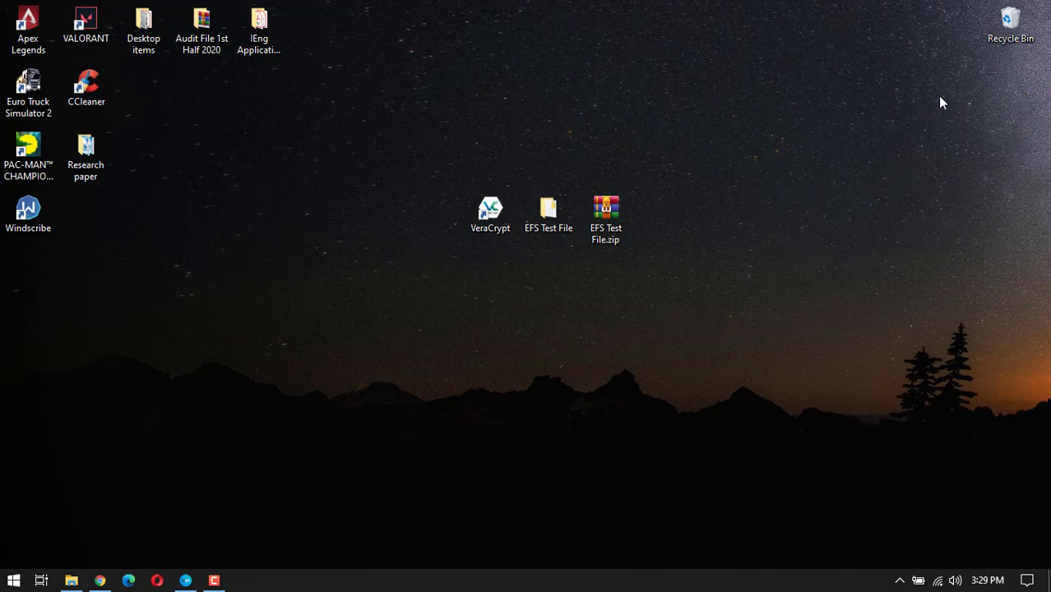
mouse_move(641, 273)
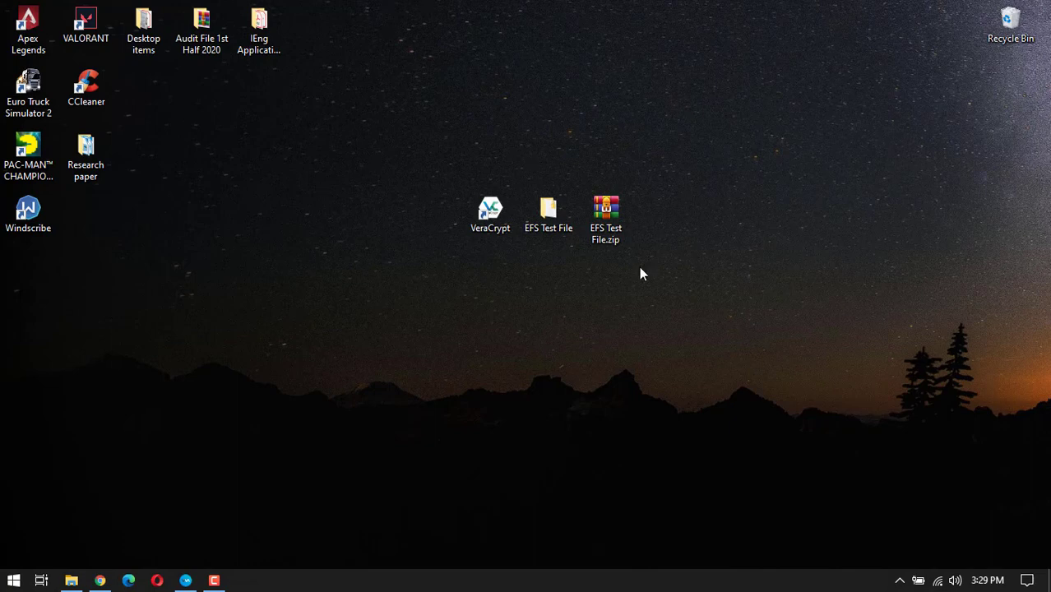
mouse_move(671, 256)
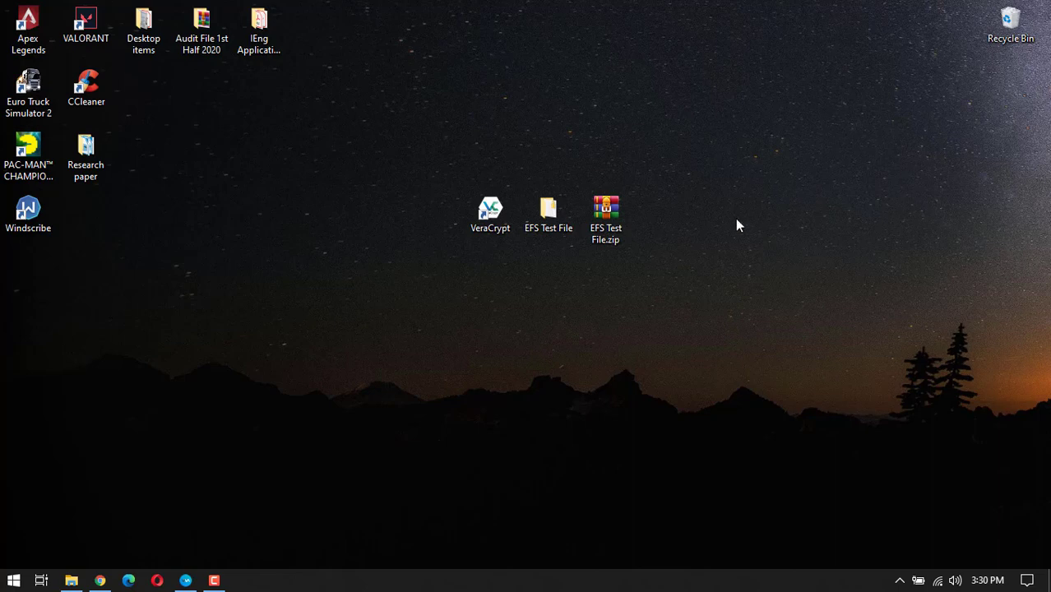
mouse_move(633, 319)
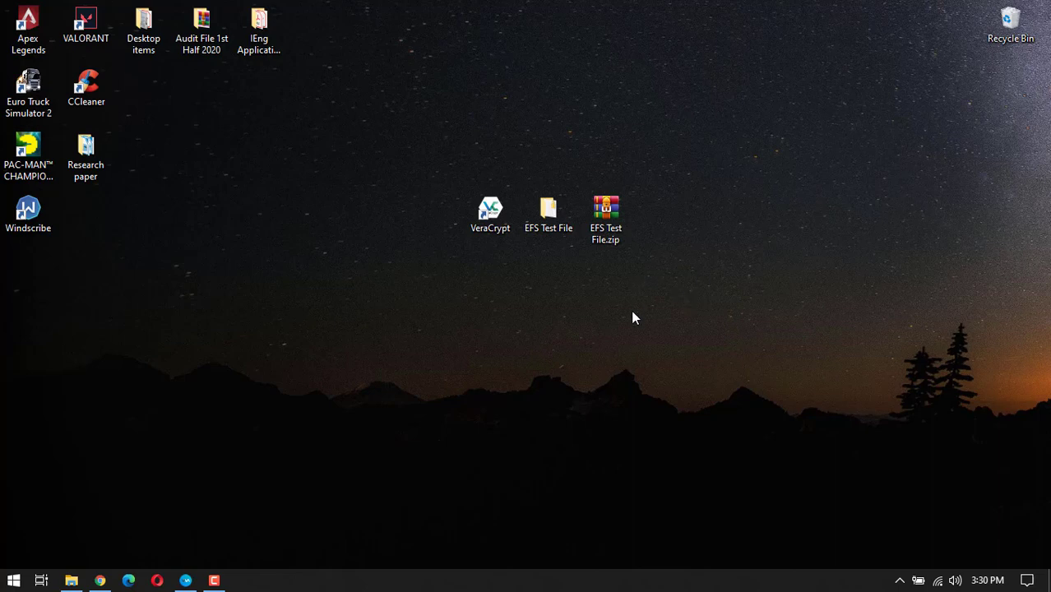
- Launch VeraCrypt from its desktop shortcut
left_click(490, 213)
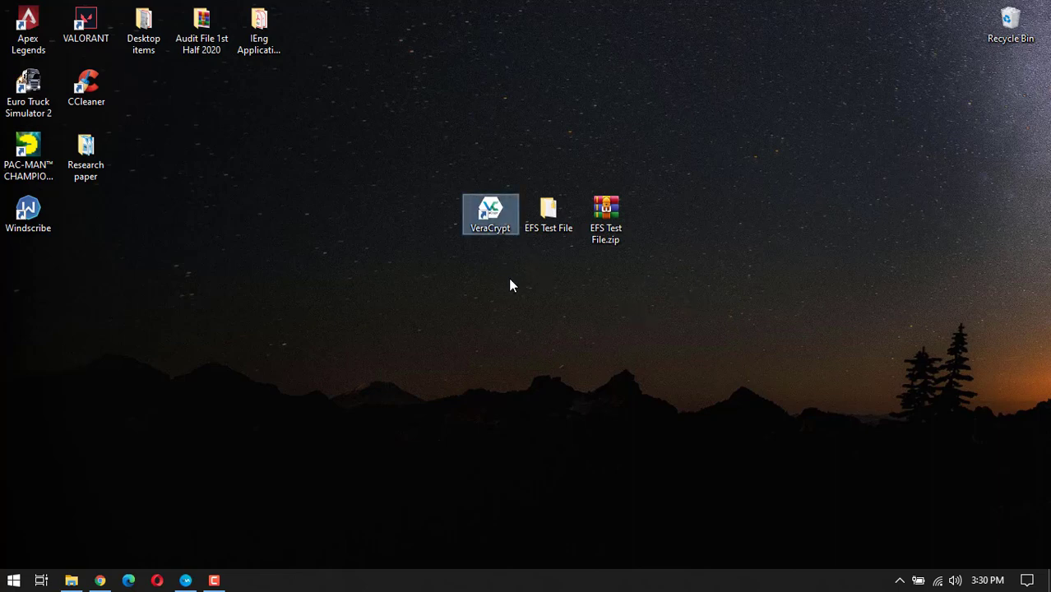
double_click(491, 214)
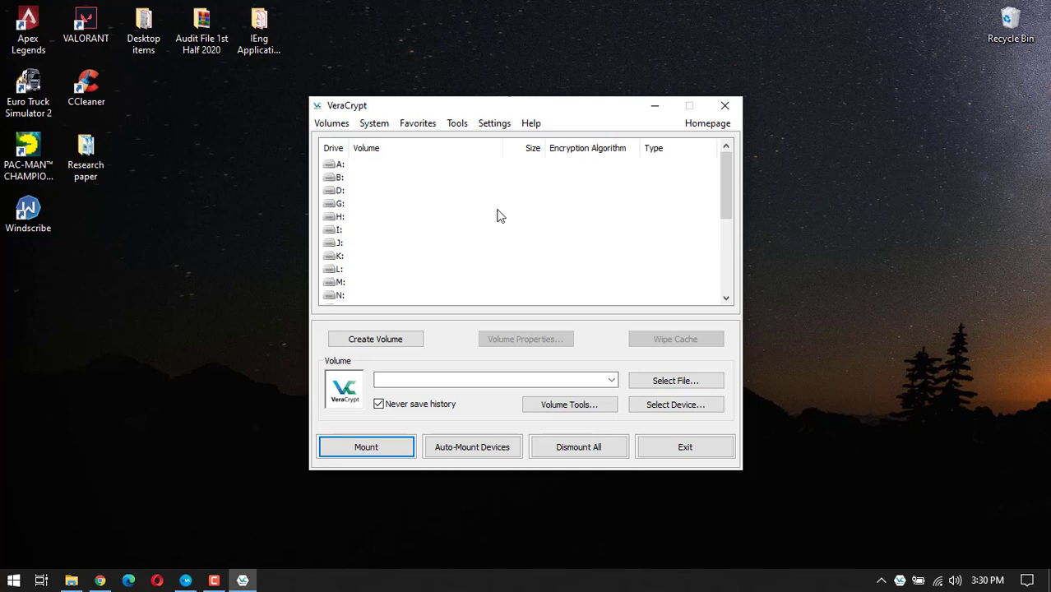
mouse_move(518, 240)
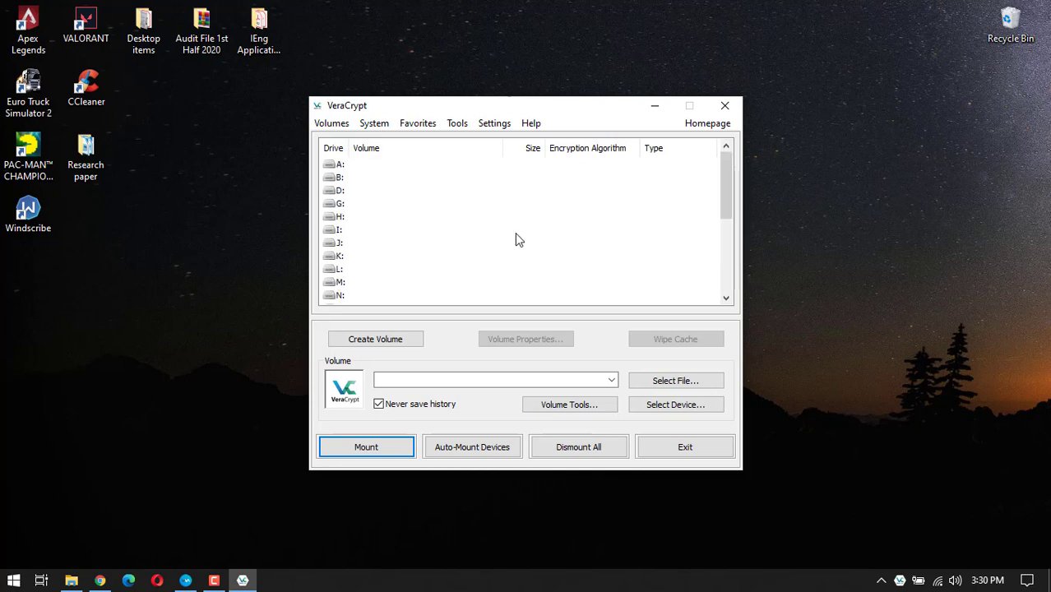
mouse_move(530, 263)
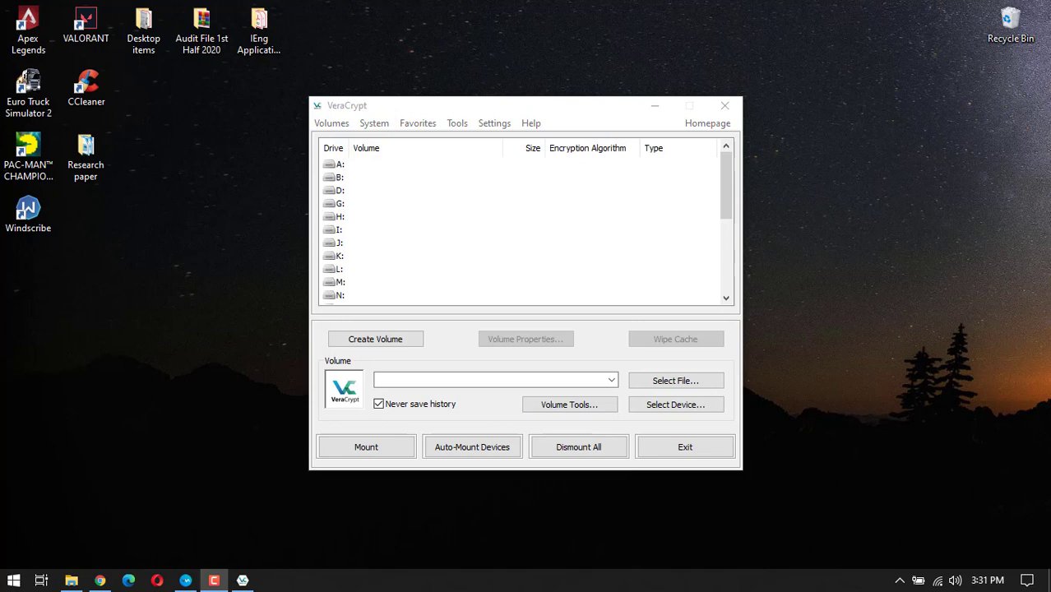
mouse_move(490, 299)
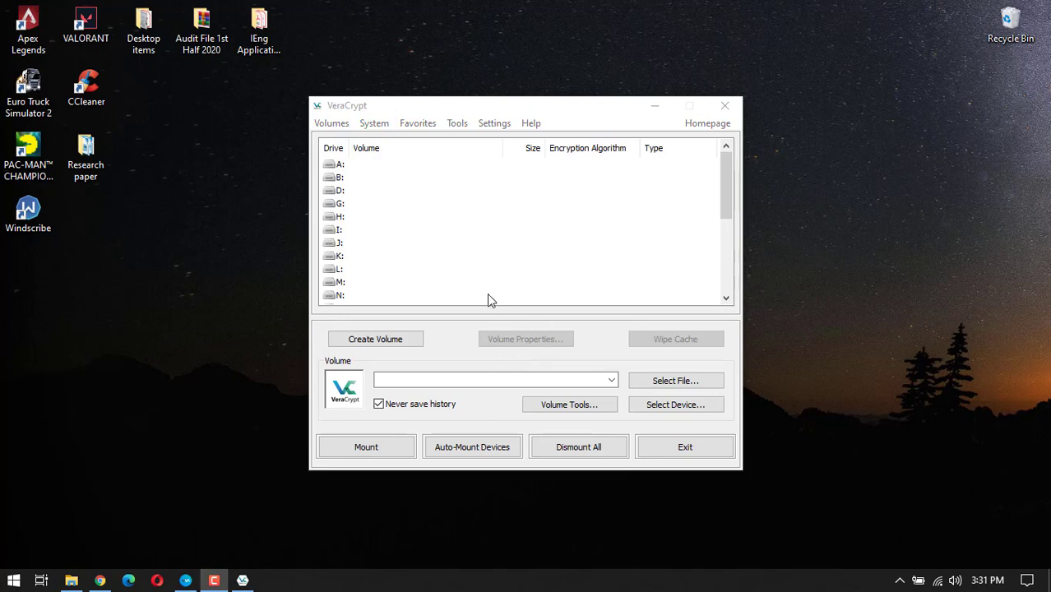
mouse_move(550, 108)
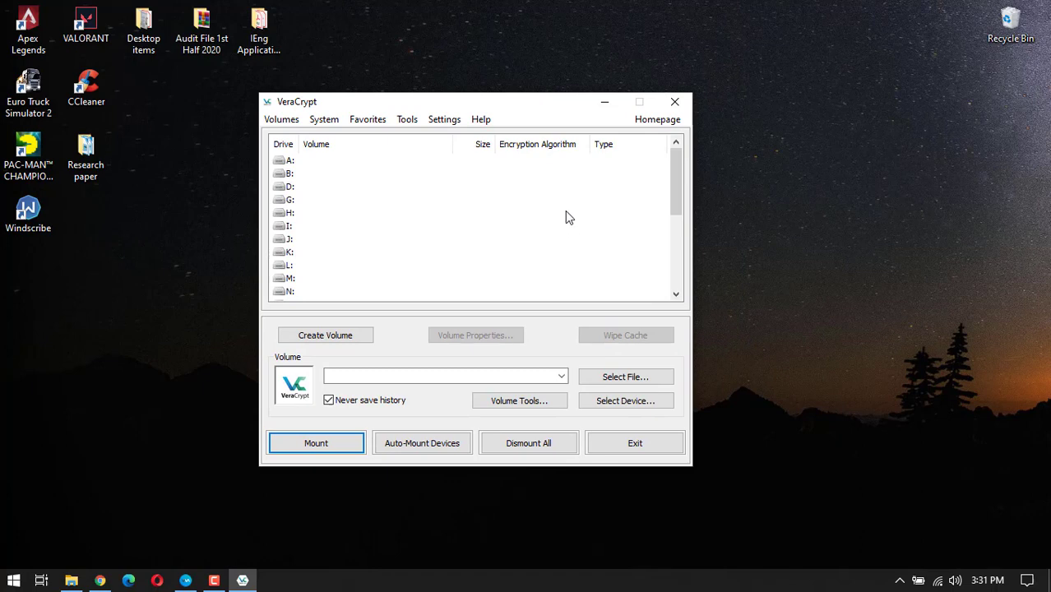
mouse_move(358, 246)
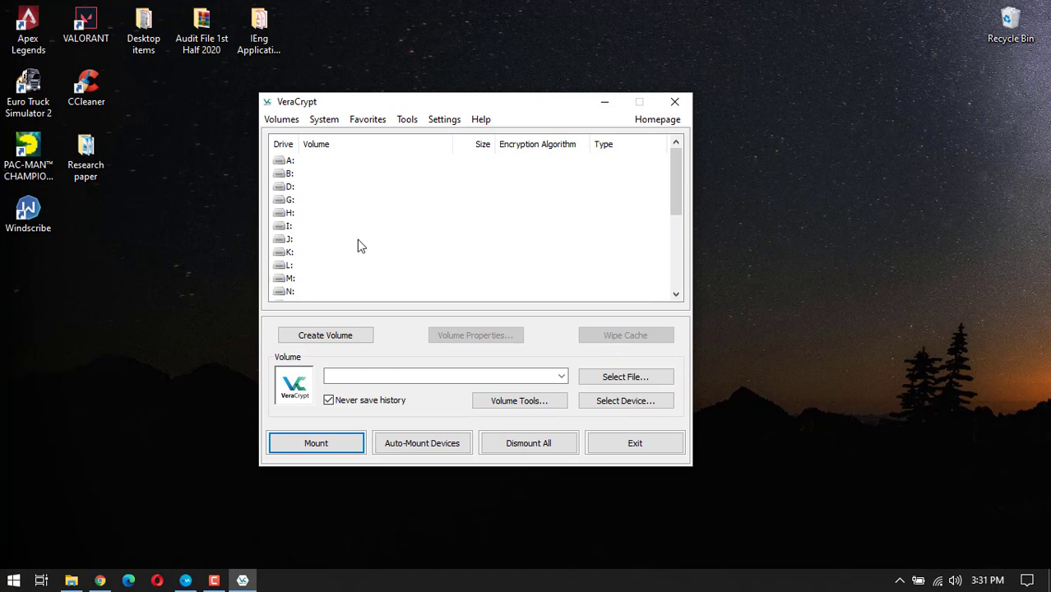
mouse_move(395, 263)
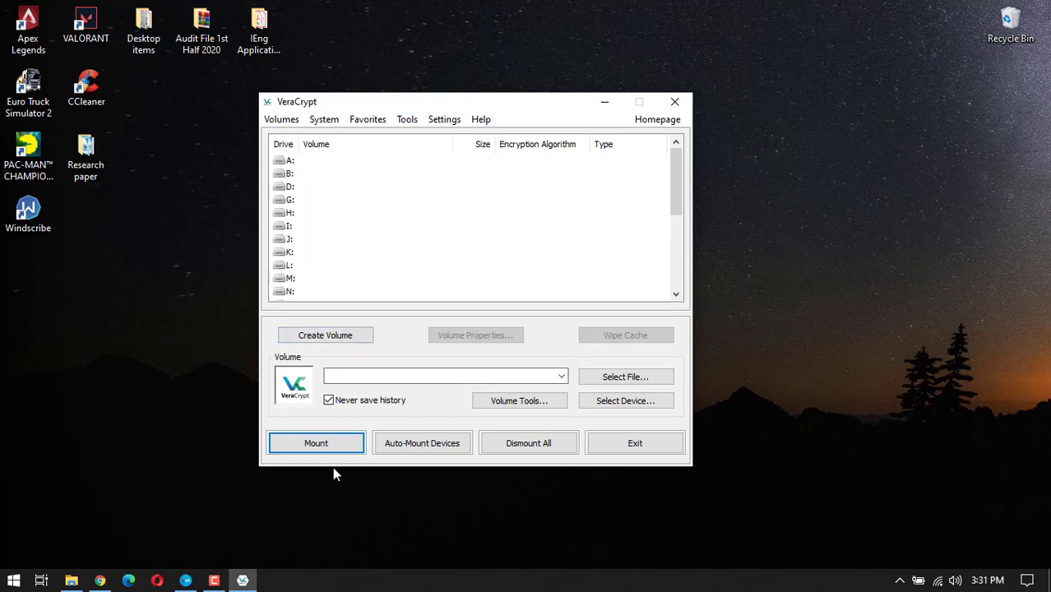
left_click(316, 445)
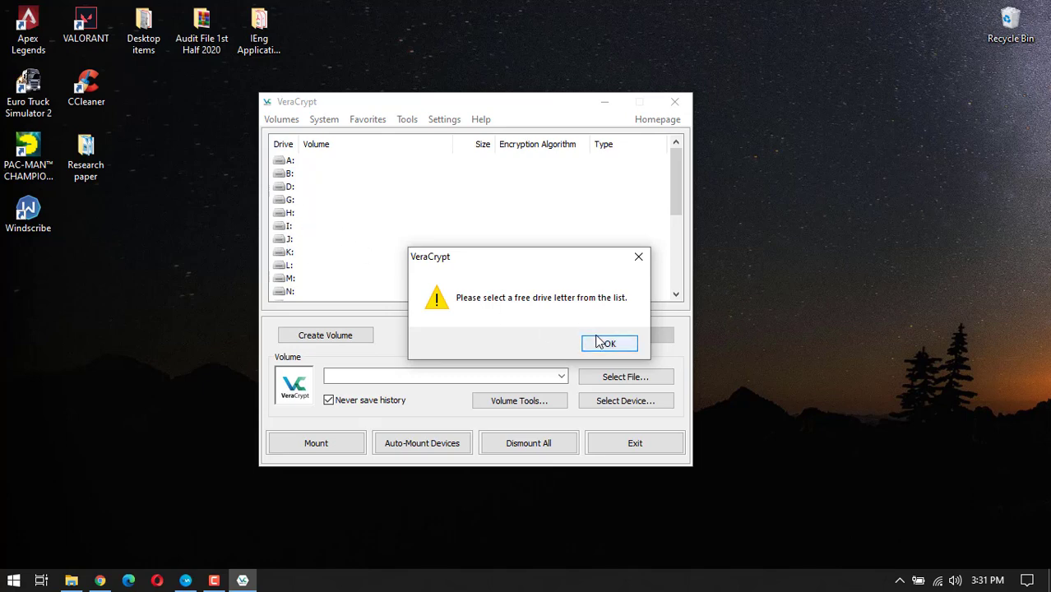
left_click(609, 343)
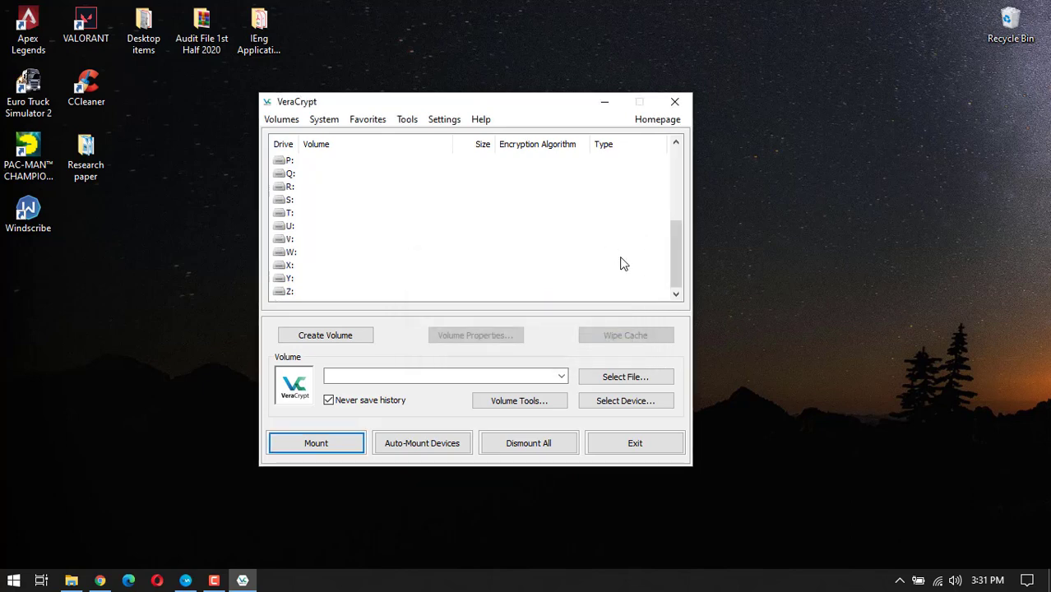
scroll("up", 3)
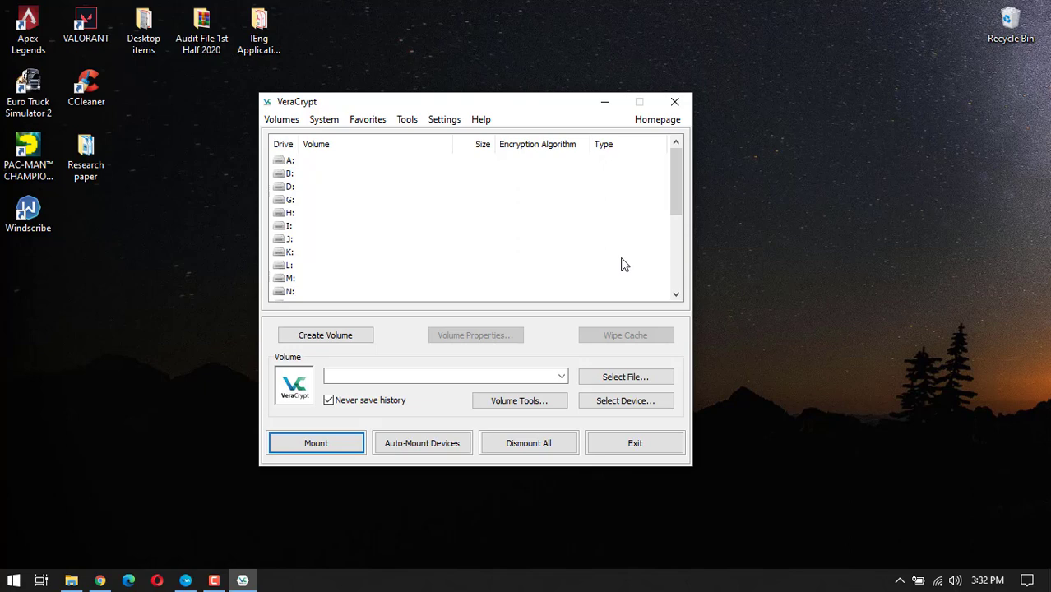
mouse_move(441, 220)
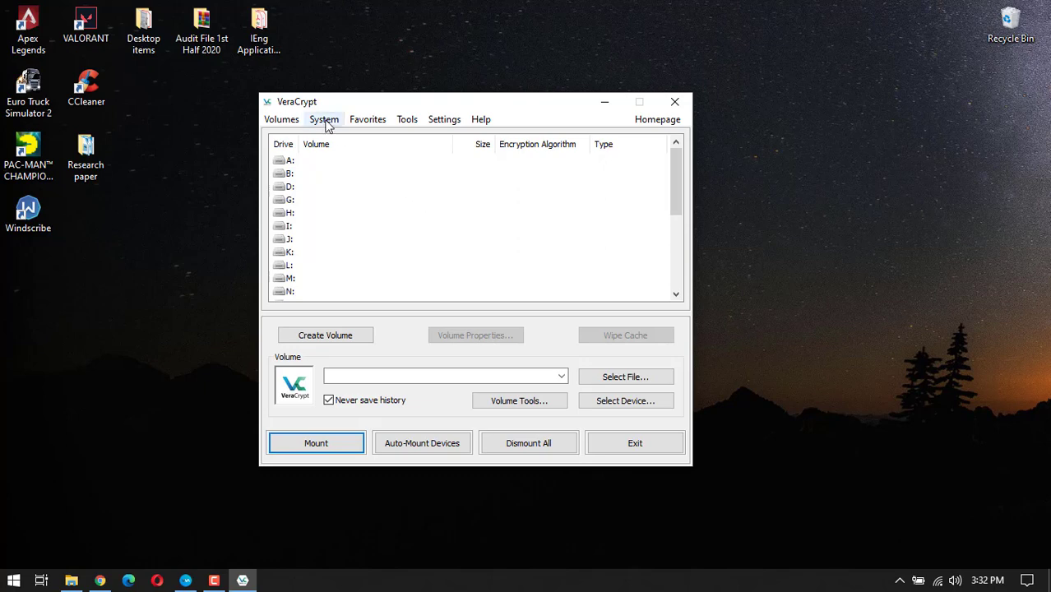
left_click(368, 119)
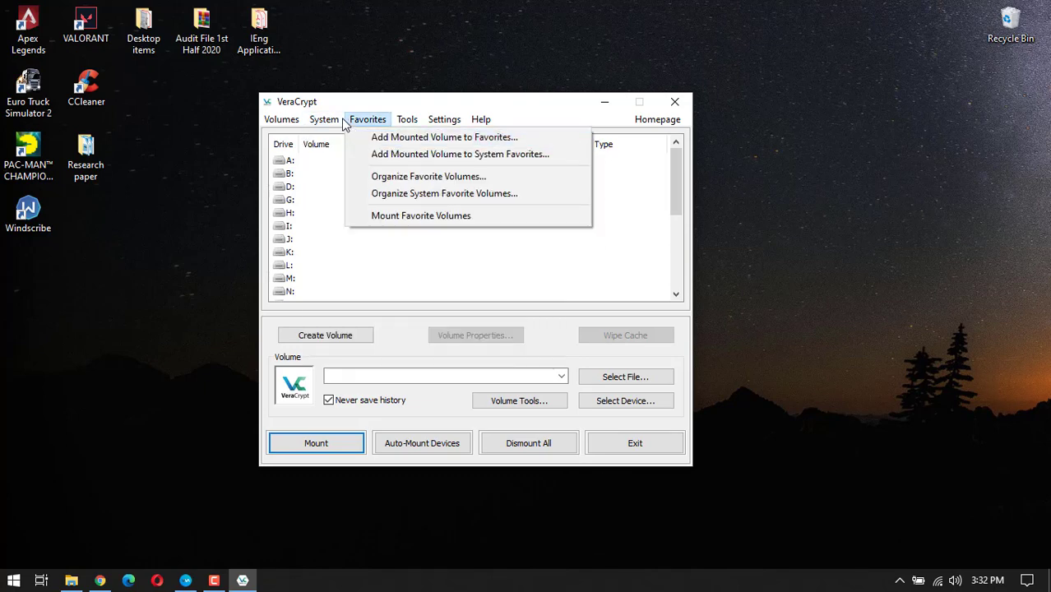
left_click(323, 118)
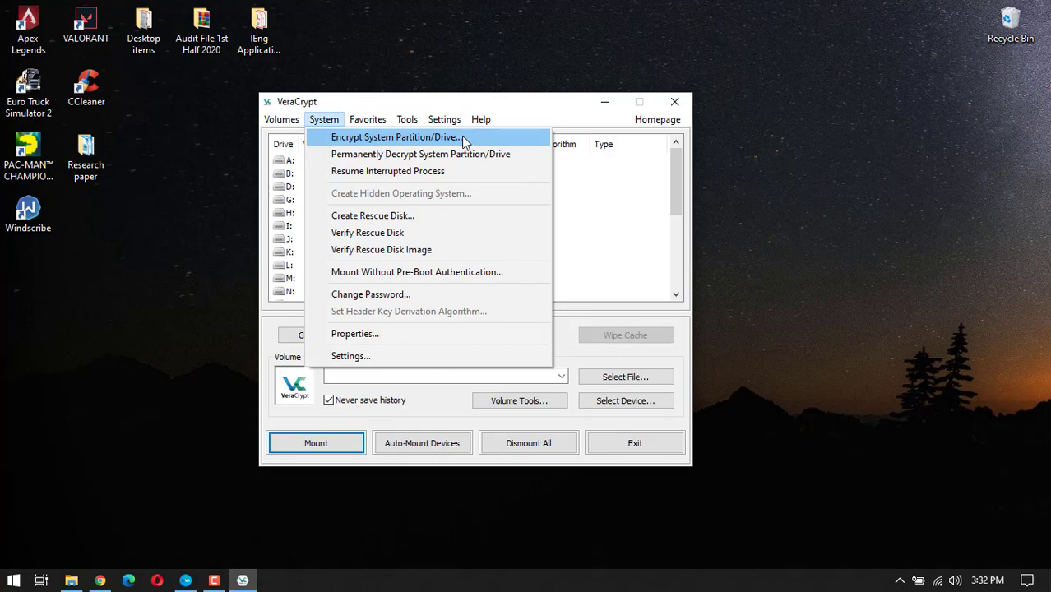
left_click(395, 136)
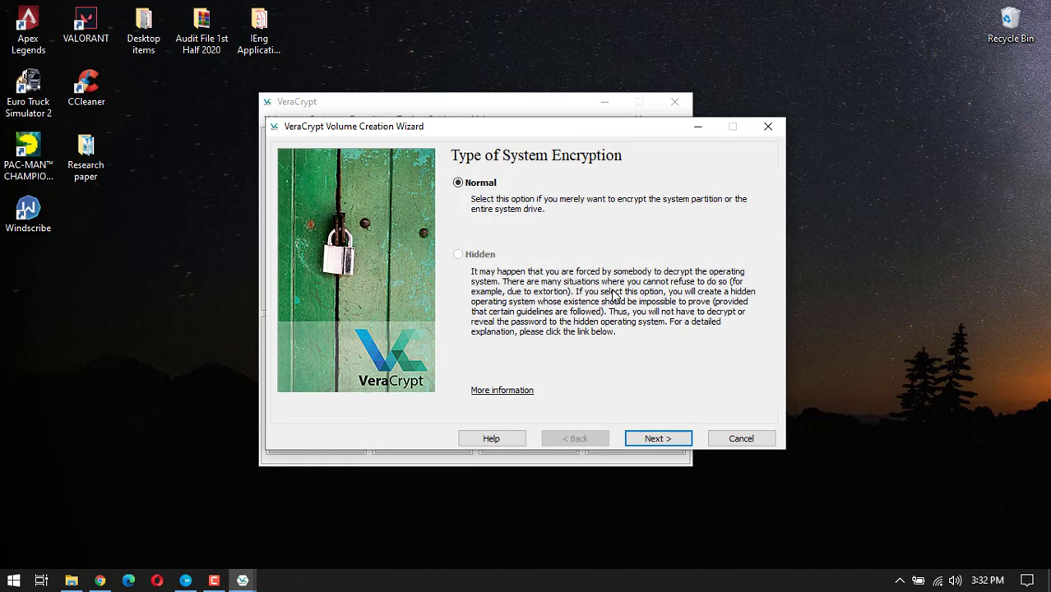
mouse_move(640, 326)
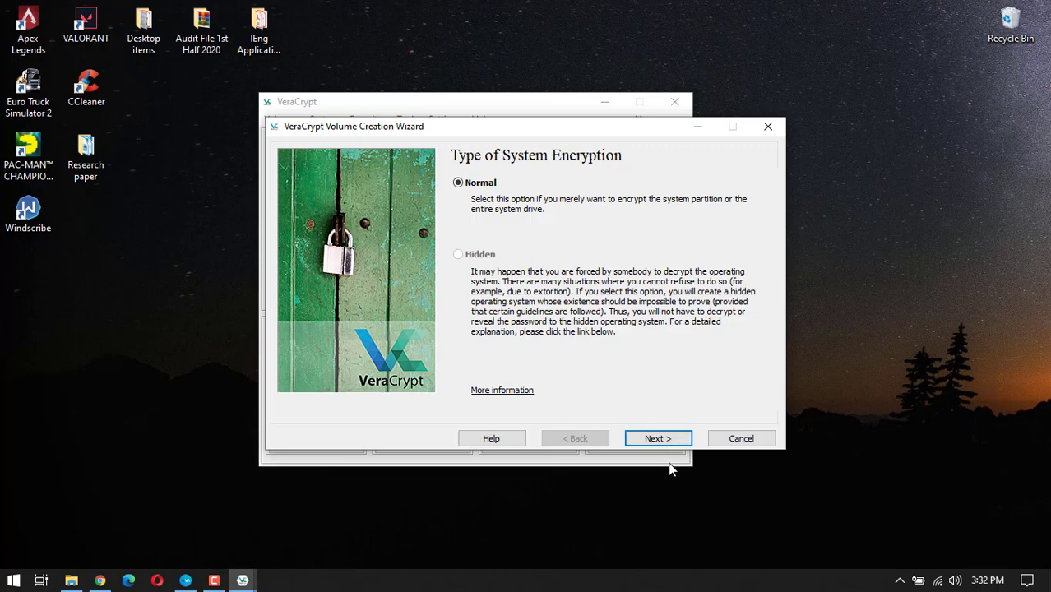
left_click(658, 438)
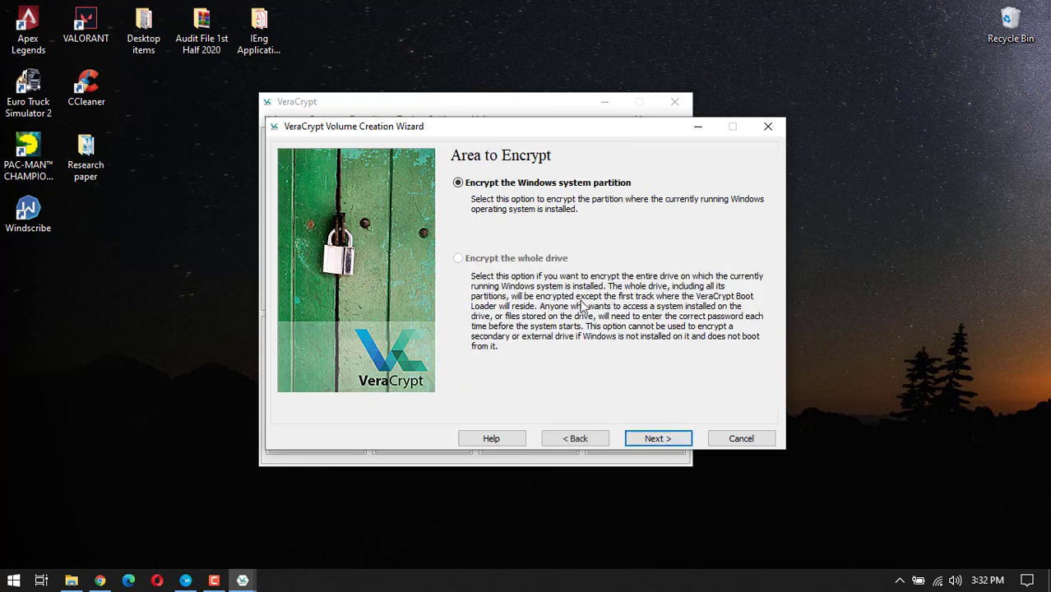
mouse_move(572, 300)
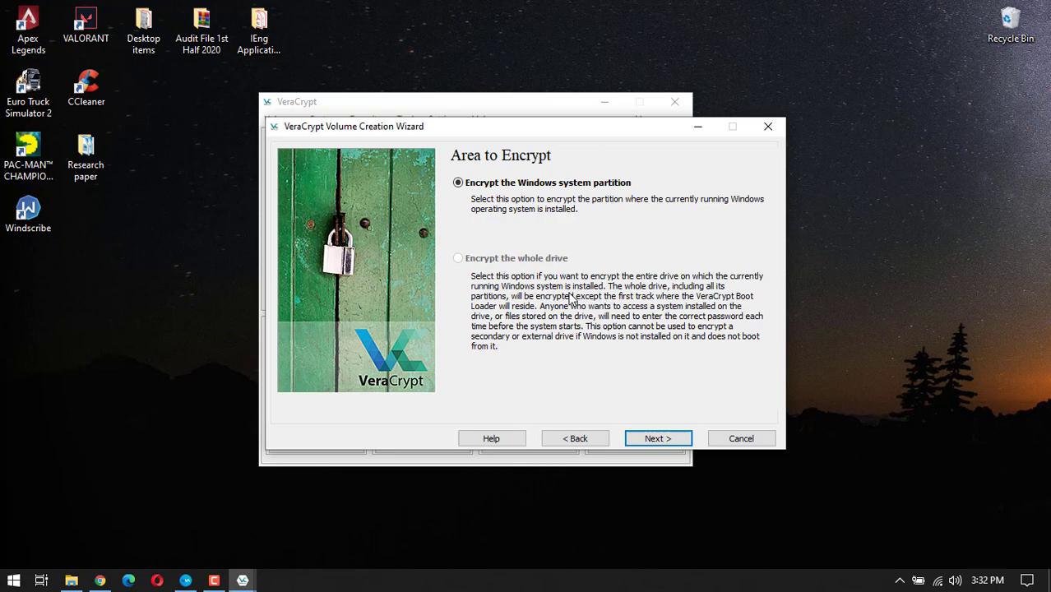
mouse_move(610, 230)
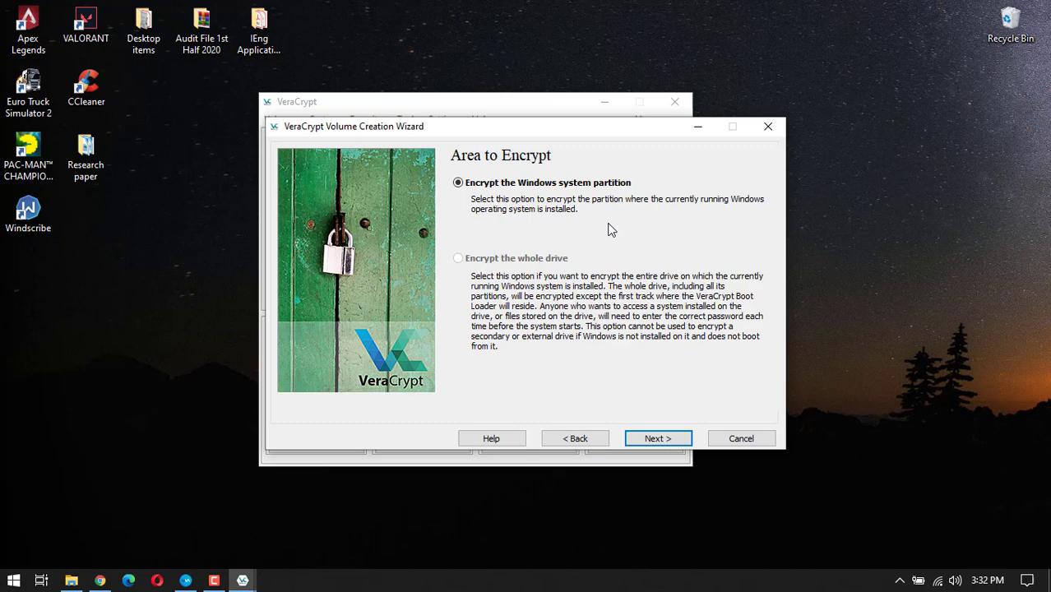
mouse_move(612, 298)
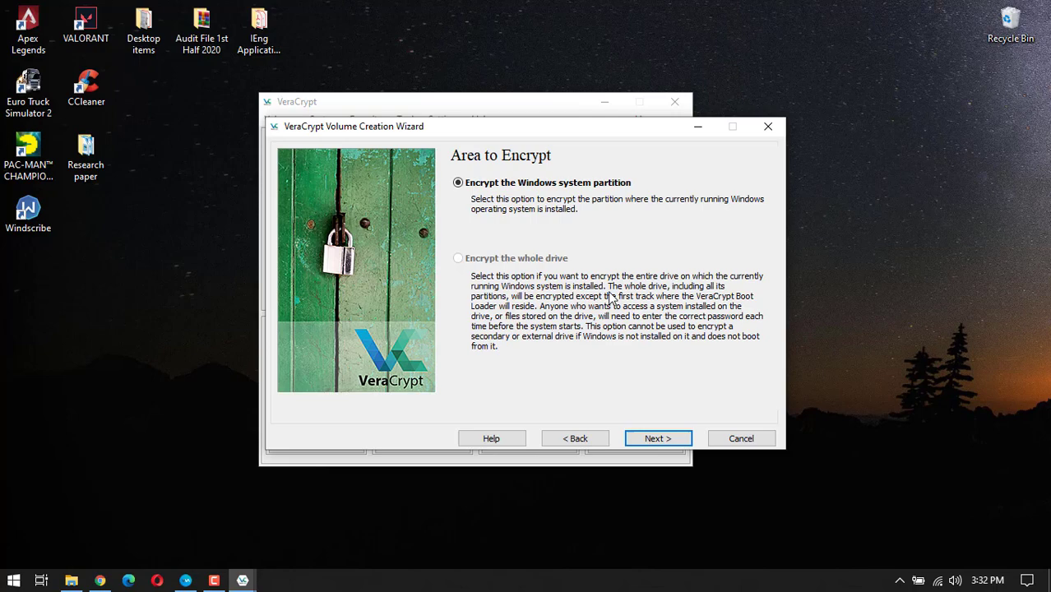
mouse_move(619, 340)
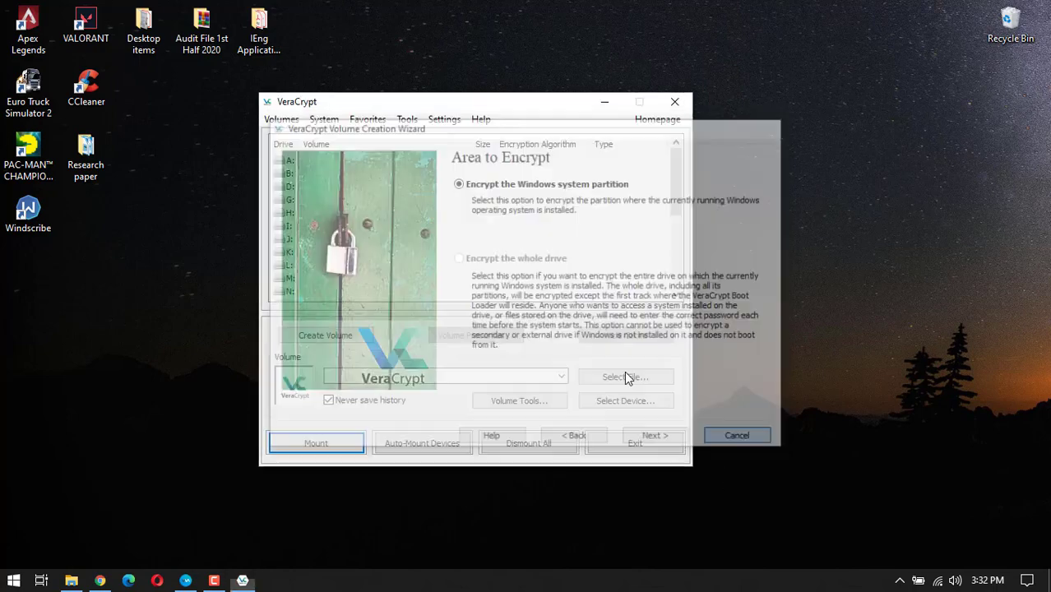
left_click(737, 435)
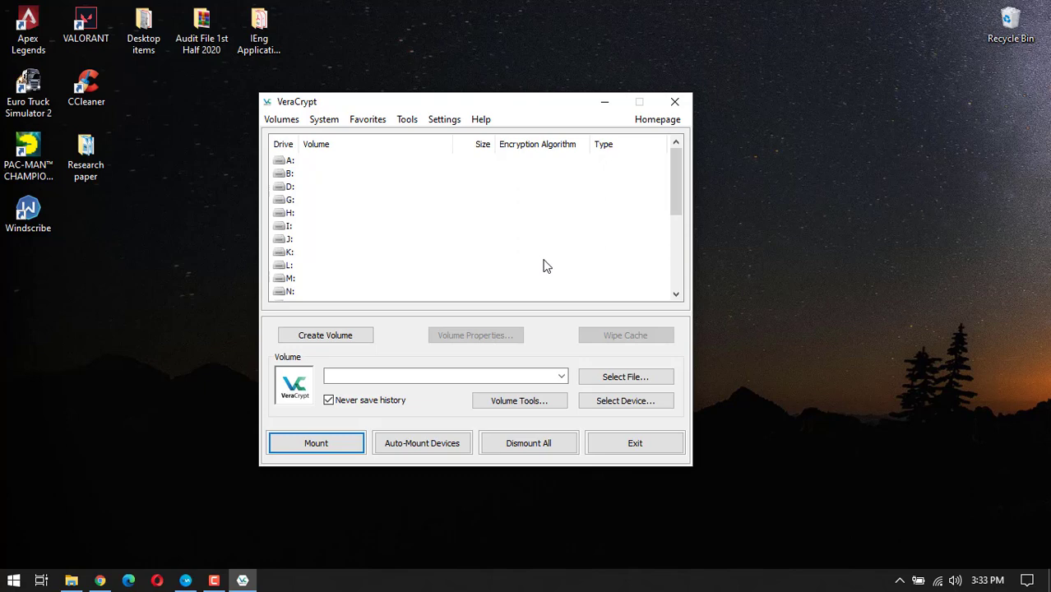
mouse_move(530, 267)
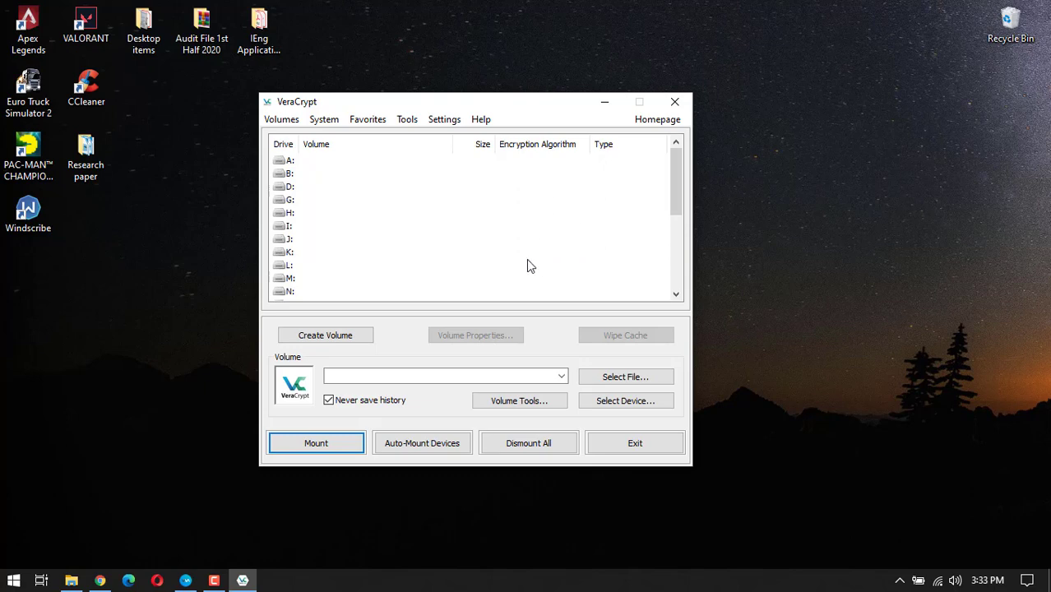